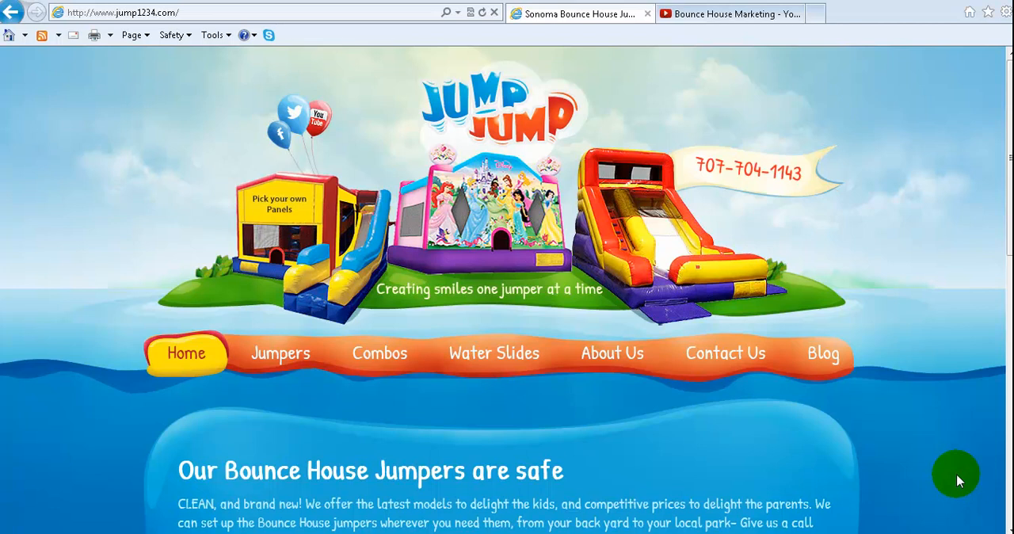
mouse_move(925, 471)
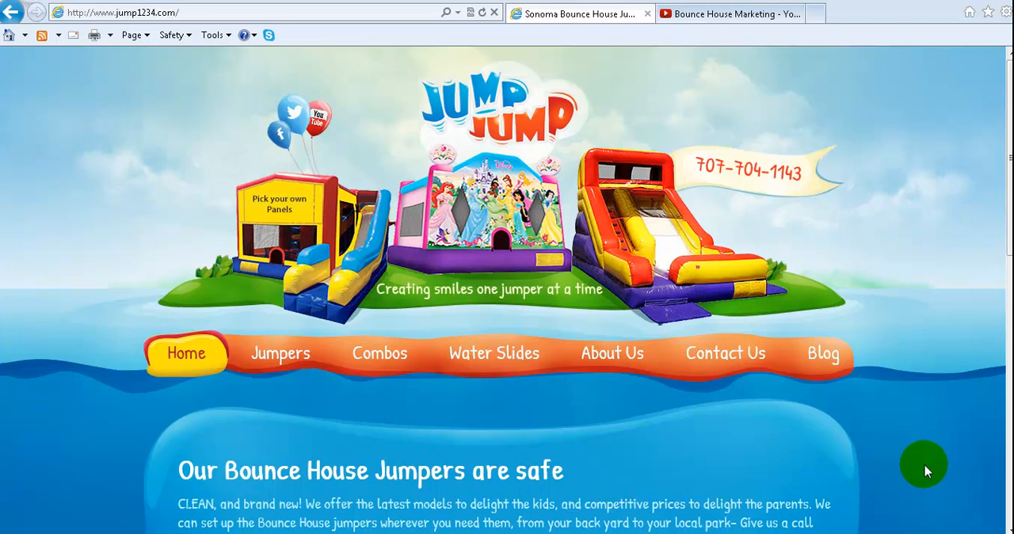
mouse_move(574, 117)
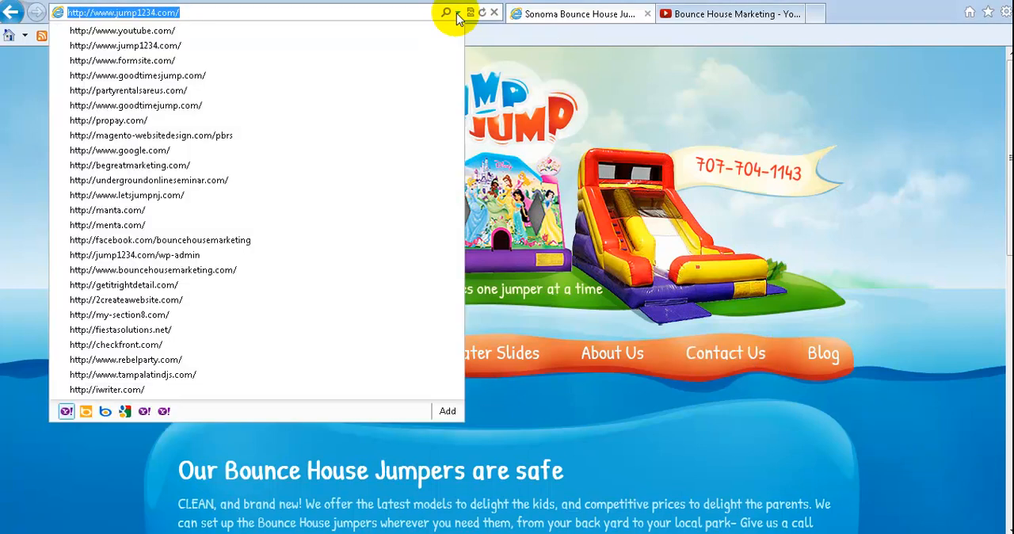
mouse_move(177, 210)
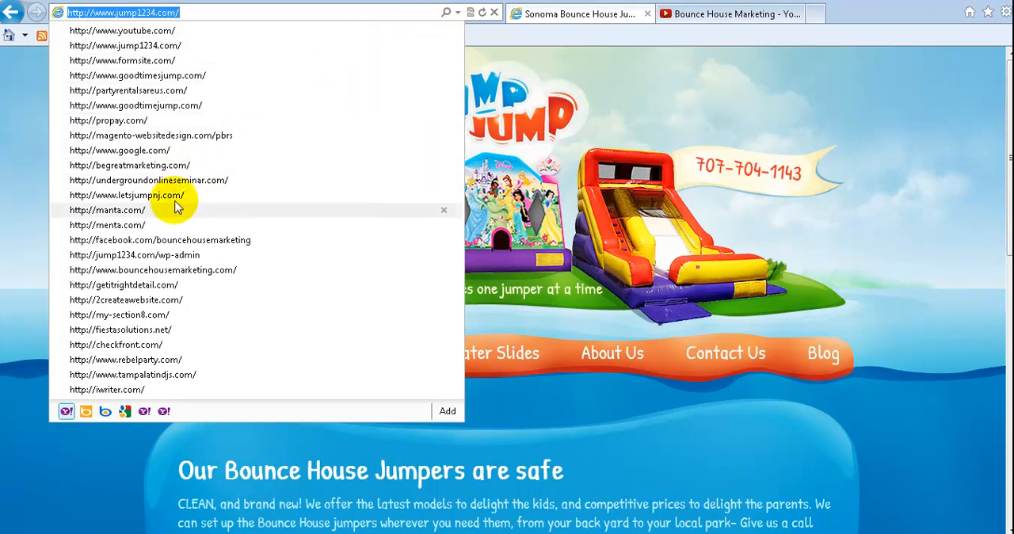
Log in to jump1234.com's wp-admin with the username and password.
left_click(135, 255)
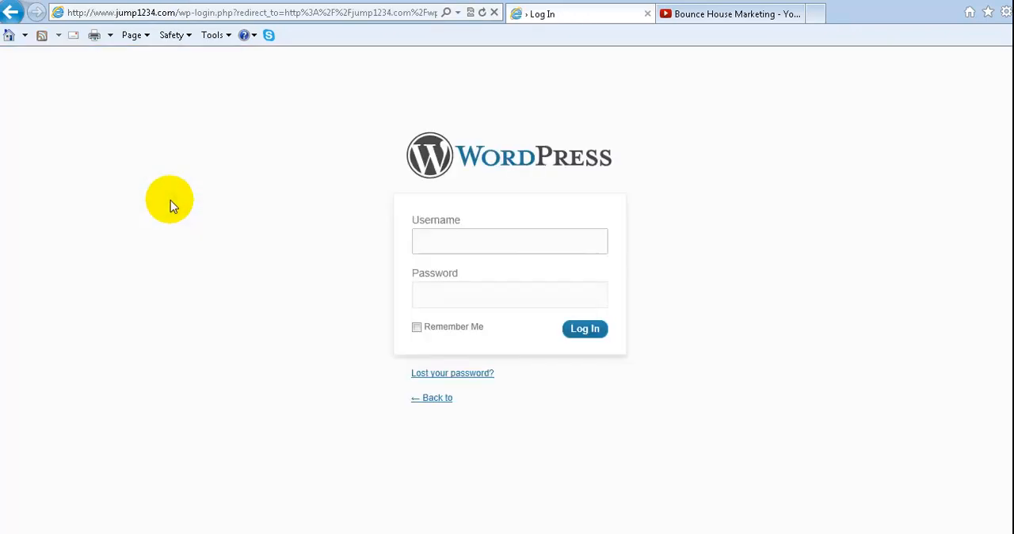
type("admin")
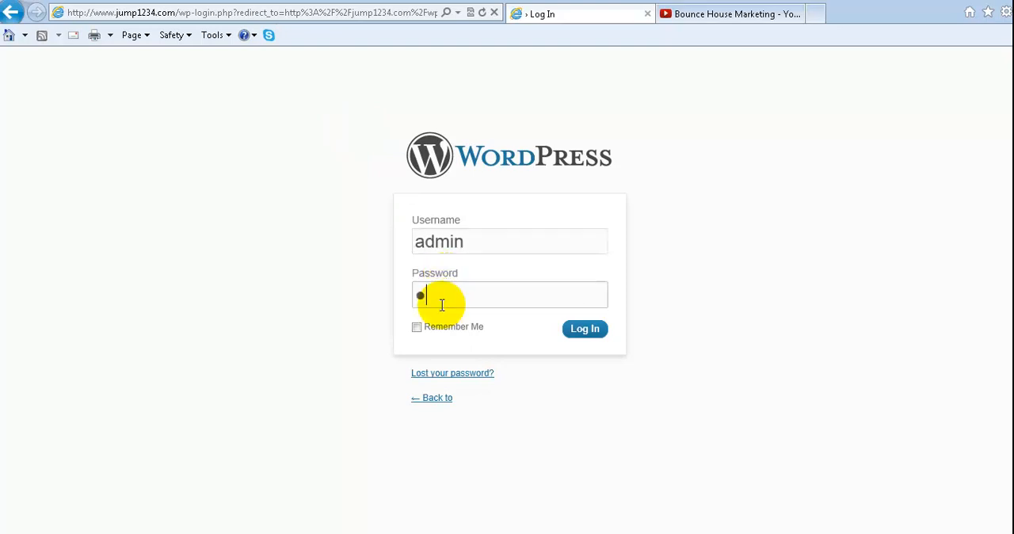
type("password")
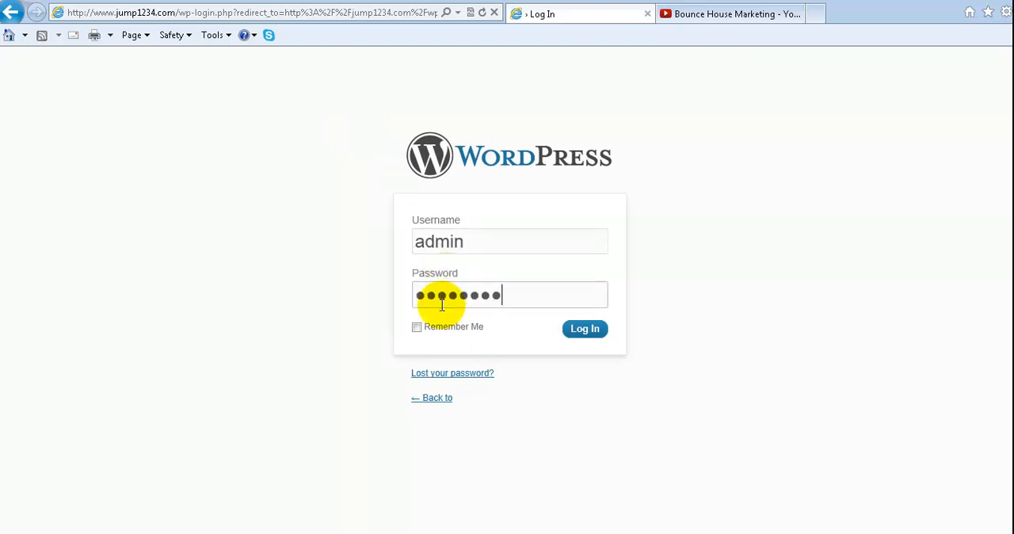
type("•")
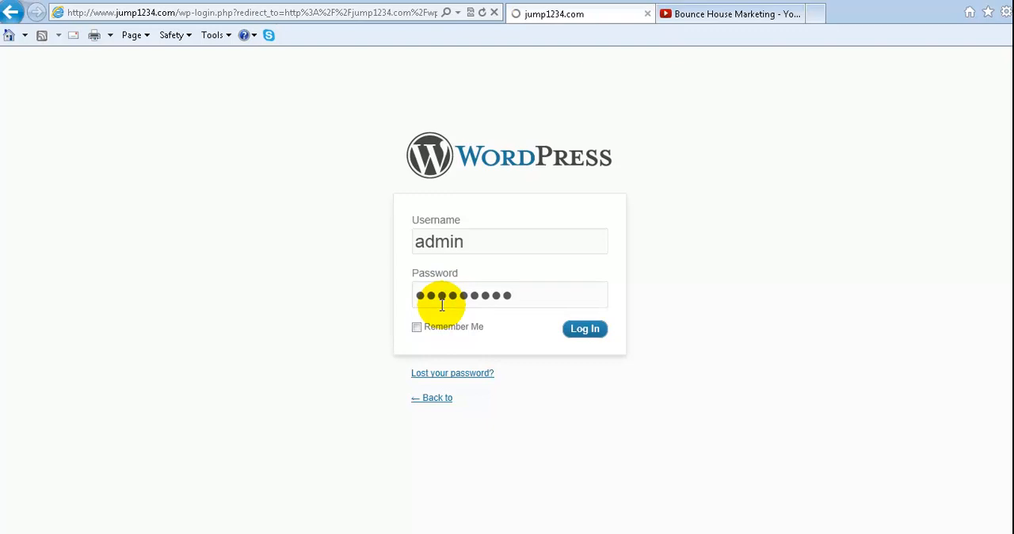
left_click(584, 329)
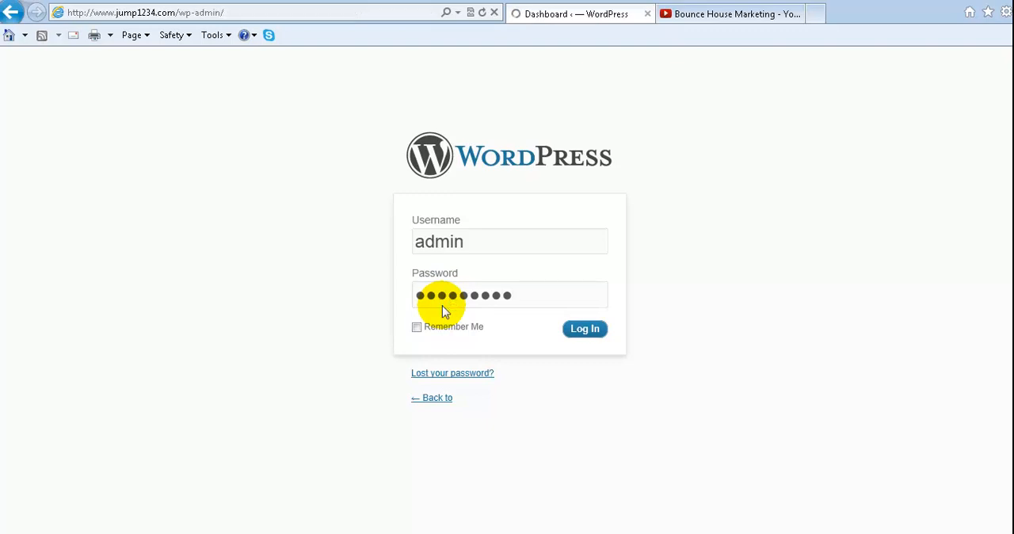
left_click(584, 328)
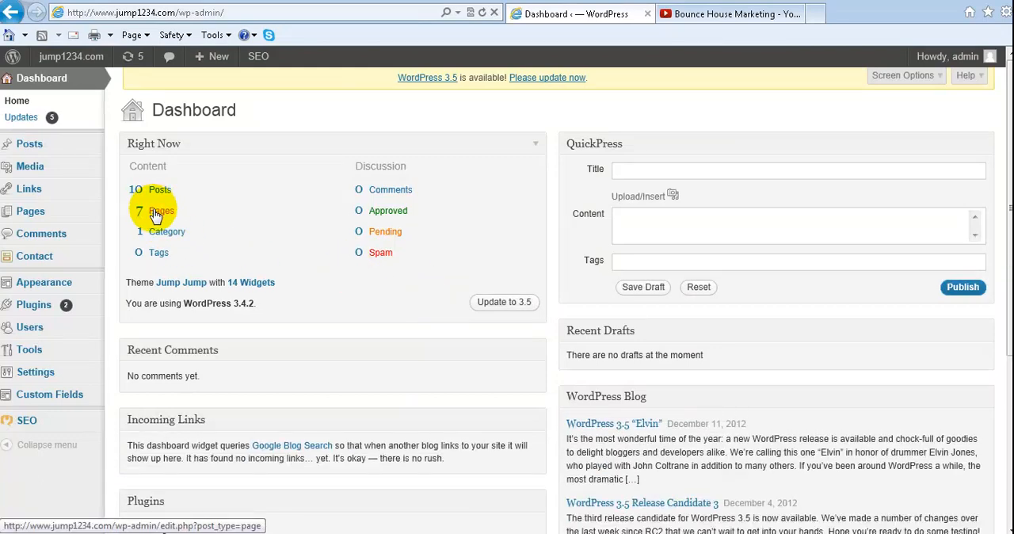
mouse_move(160, 189)
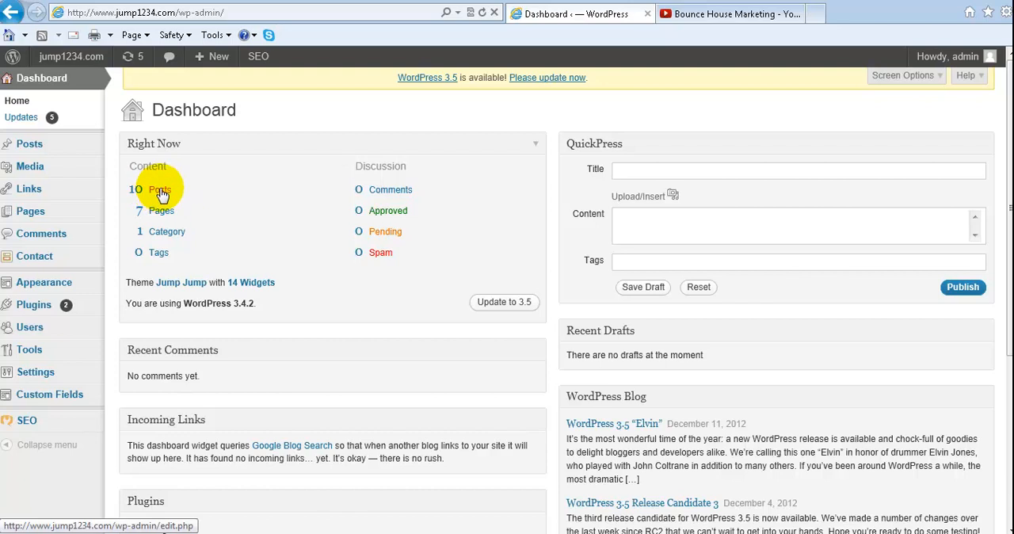
Open the Posts list and start a blank post with Add New.
left_click(159, 189)
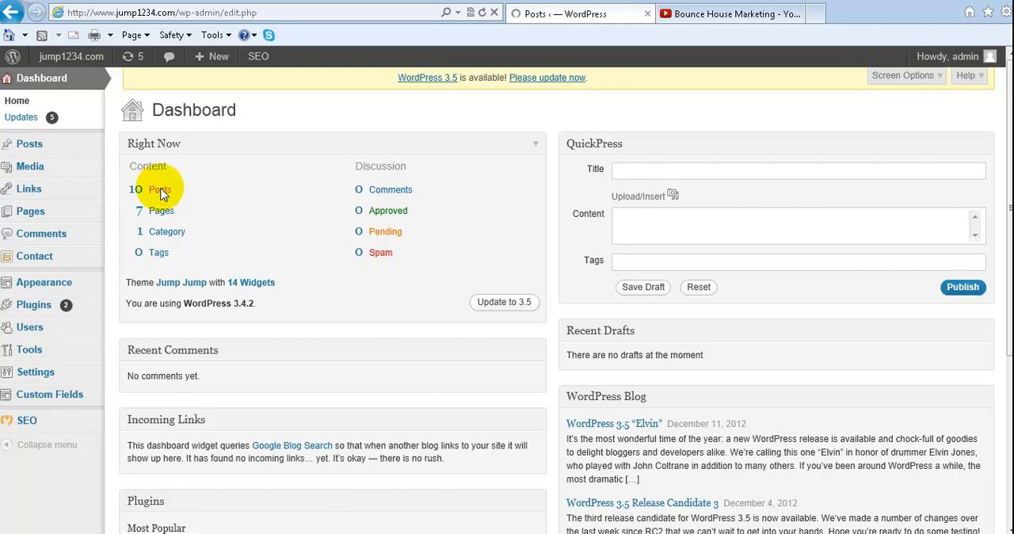
left_click(159, 188)
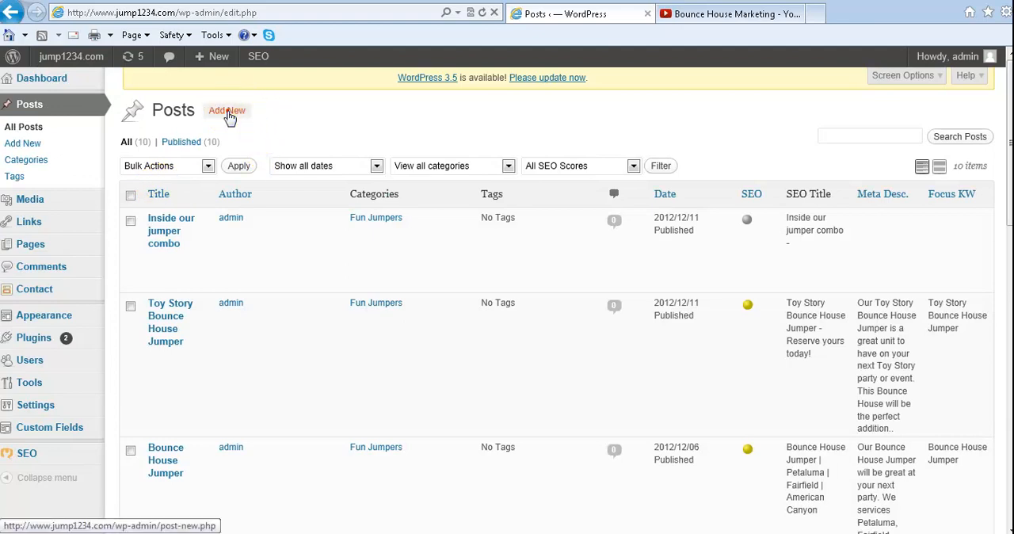
left_click(227, 110)
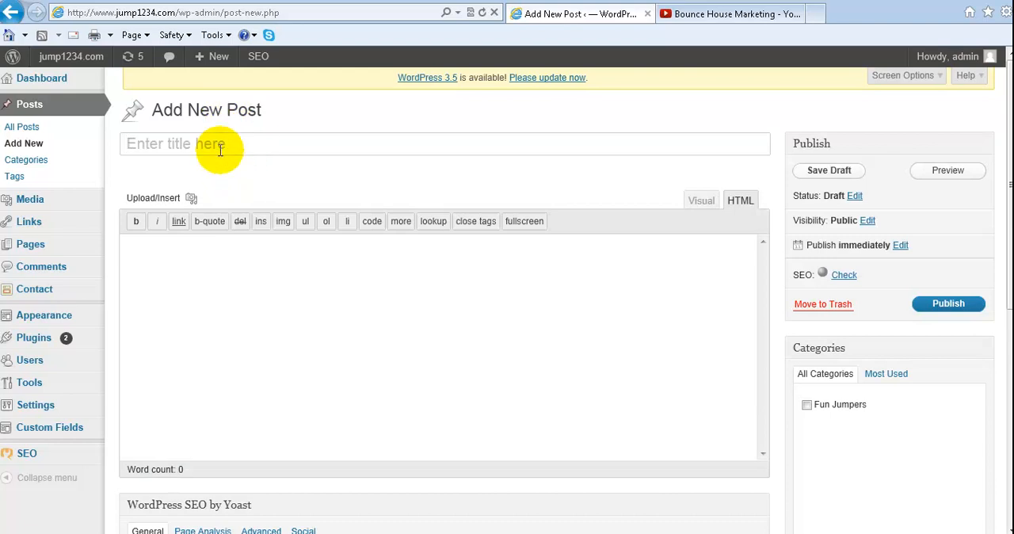
Enter 'New Page Bounce' as the post title.
type("New")
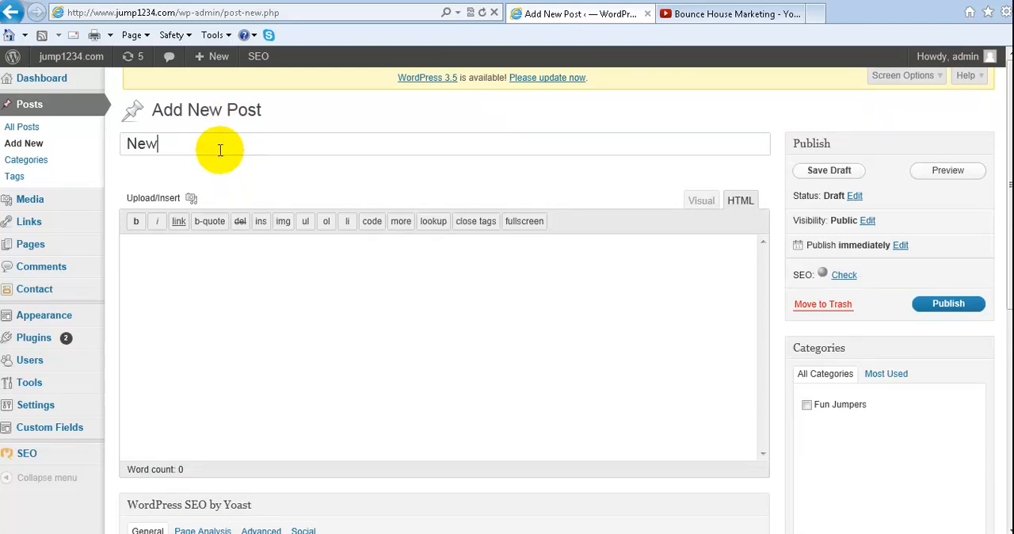
type("Page")
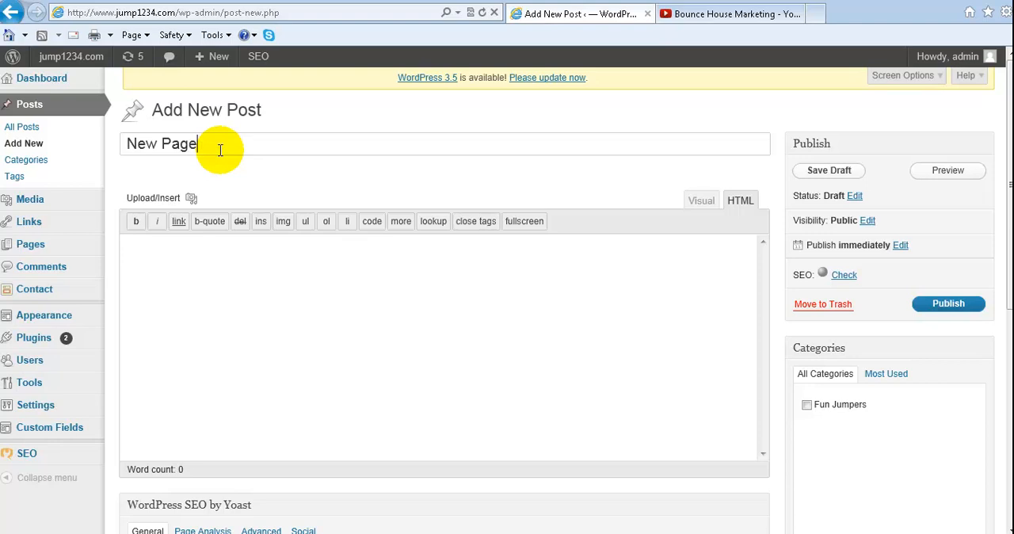
type("Bounce")
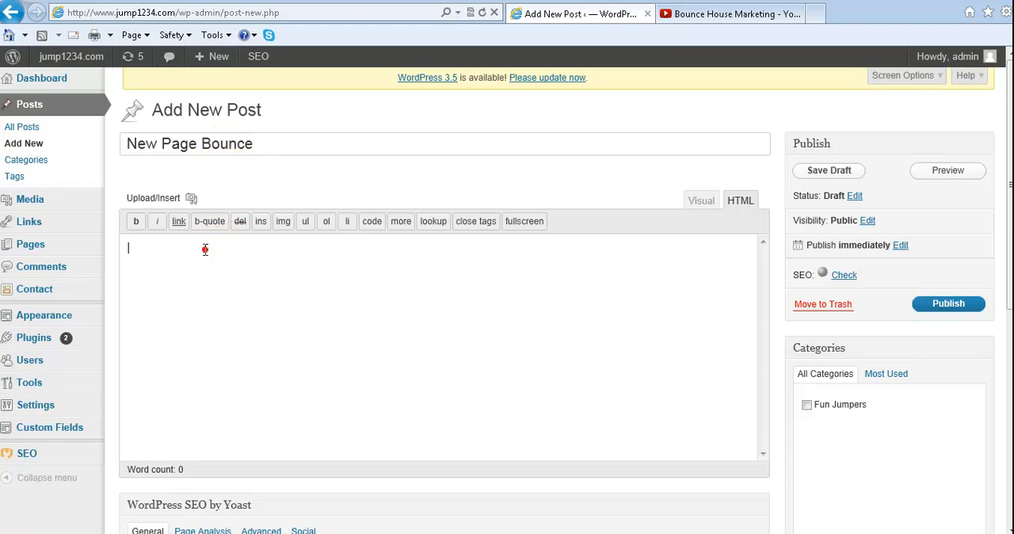
In the Visual editor, write 'Welcome to my Bounce House New Page' in the body.
left_click(701, 200)
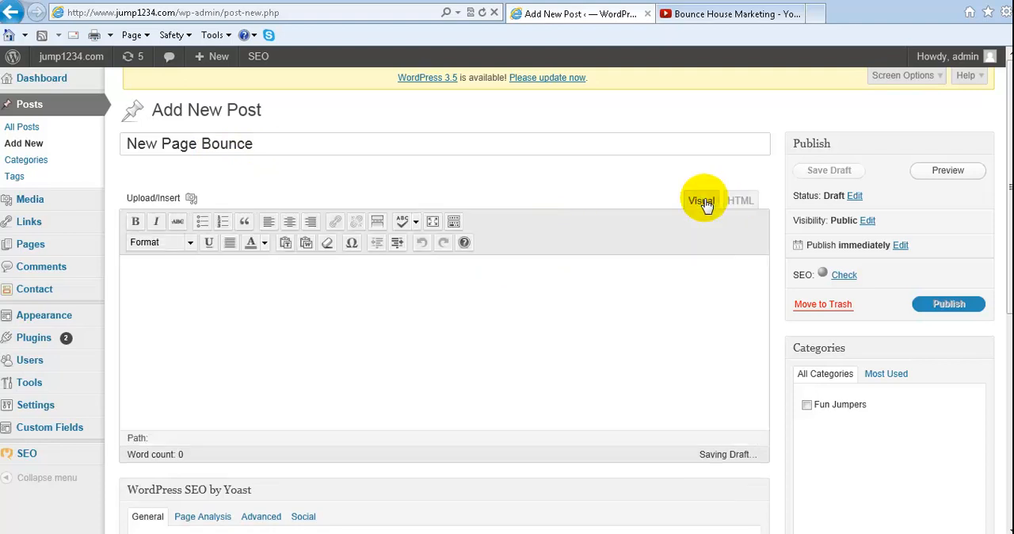
left_click(701, 200)
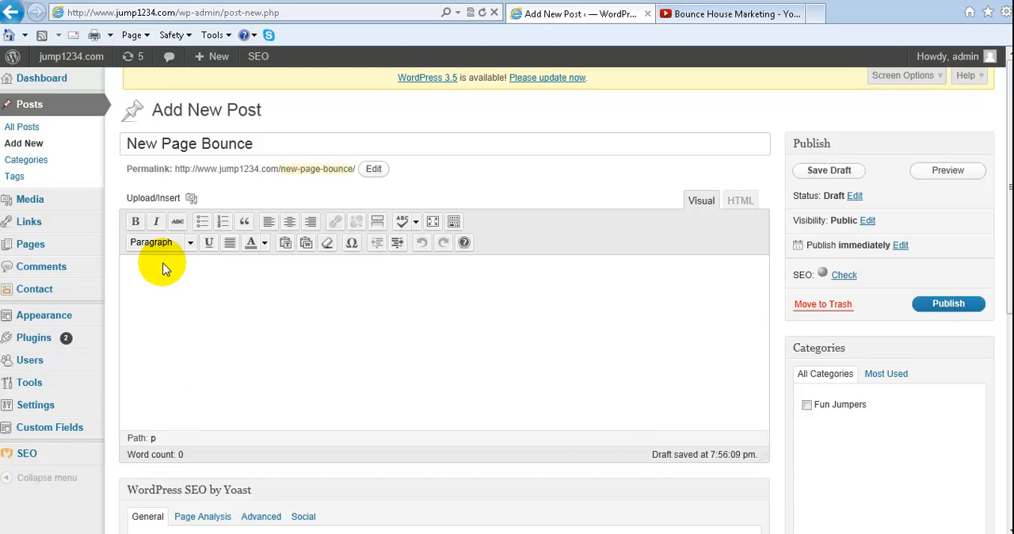
type("Well")
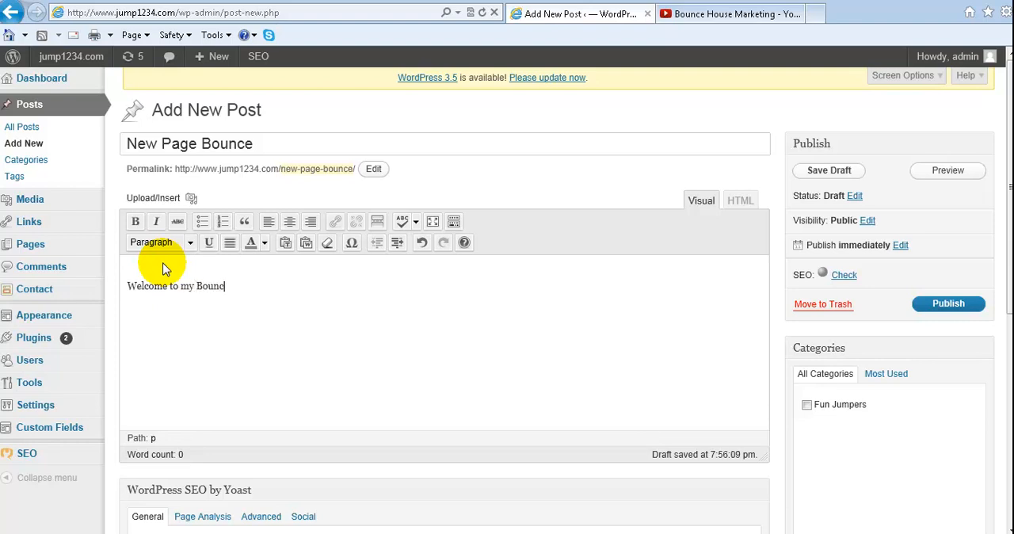
type("House N")
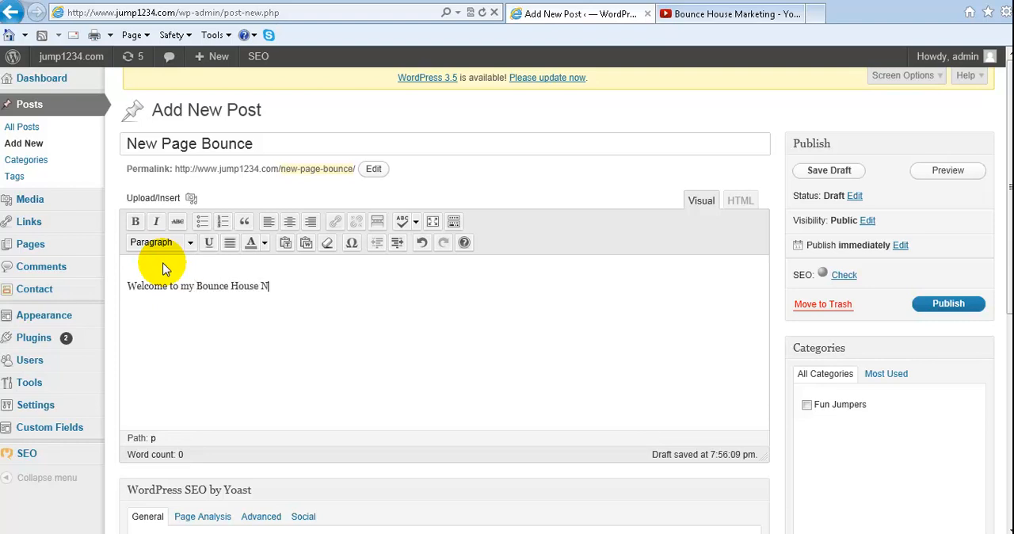
type("ew Page")
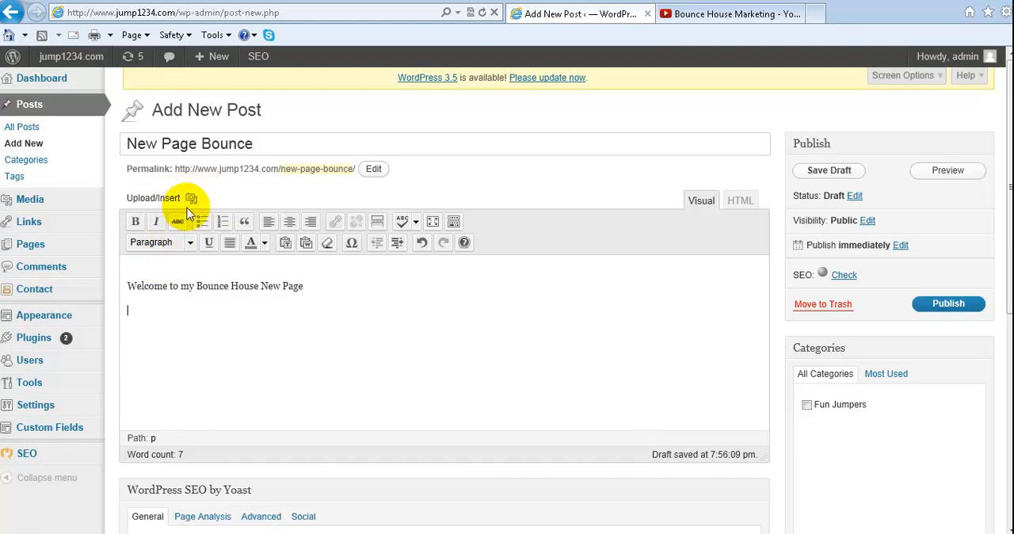
Insert the captioned Toy Story Bounce House Jumper image from the media library at full size.
left_click(191, 198)
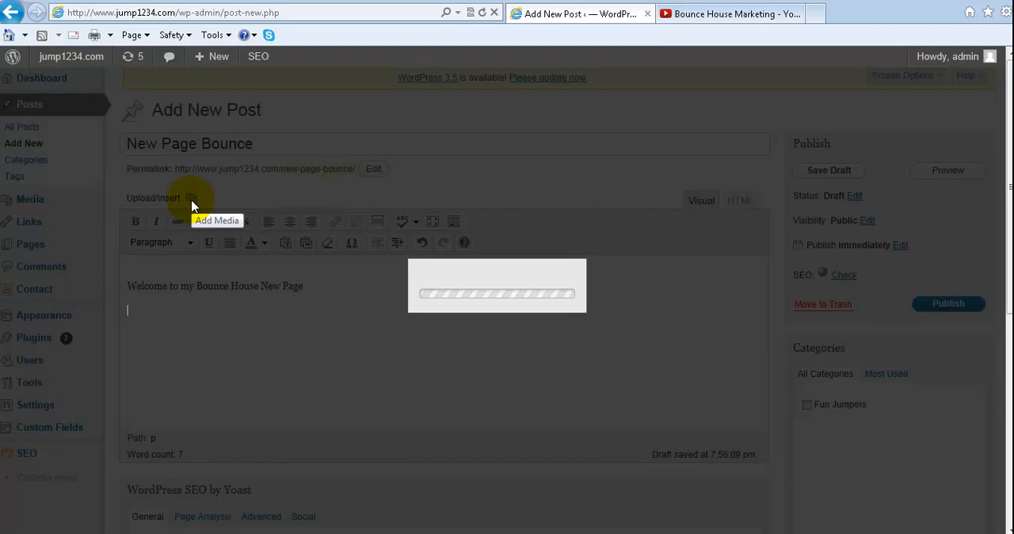
left_click(192, 197)
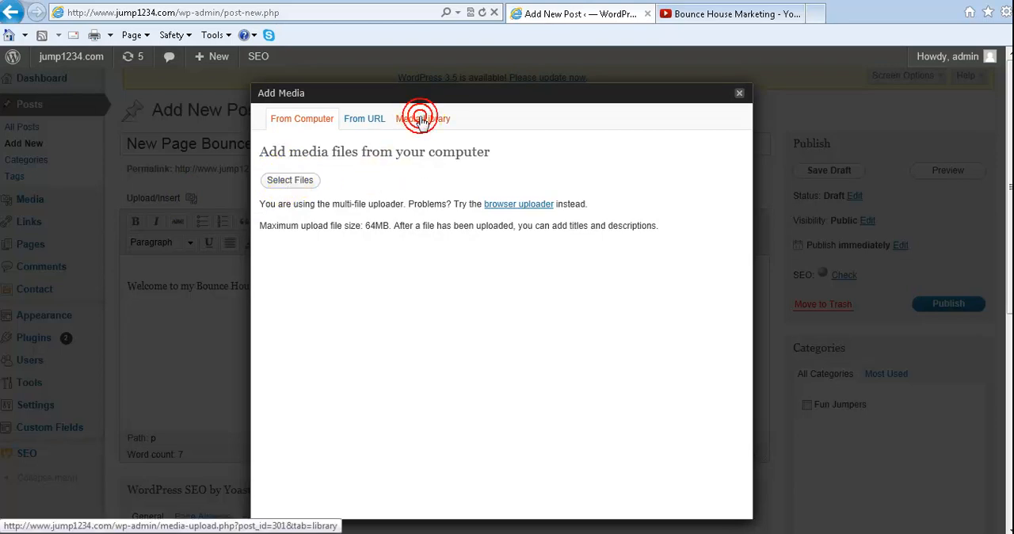
left_click(422, 118)
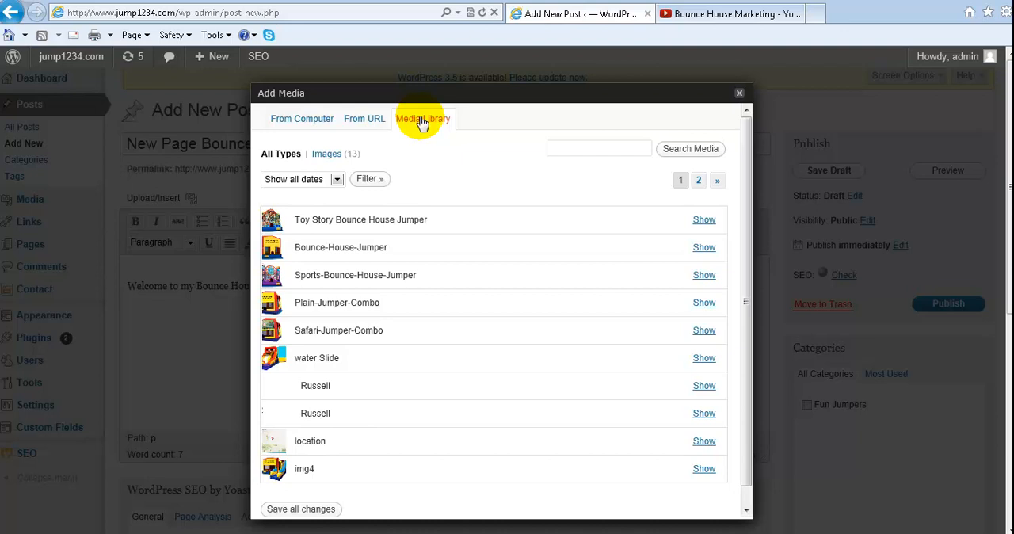
mouse_move(704, 220)
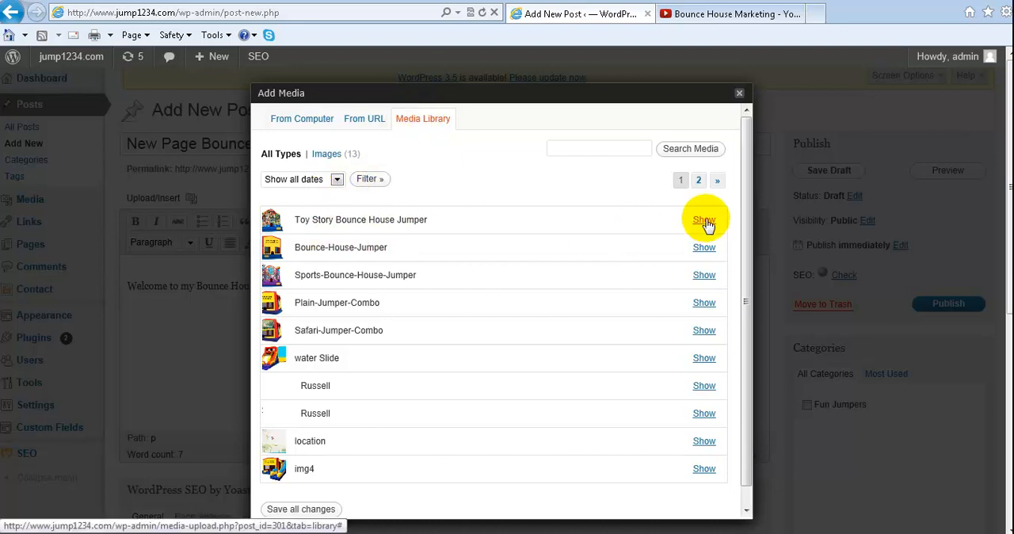
left_click(703, 219)
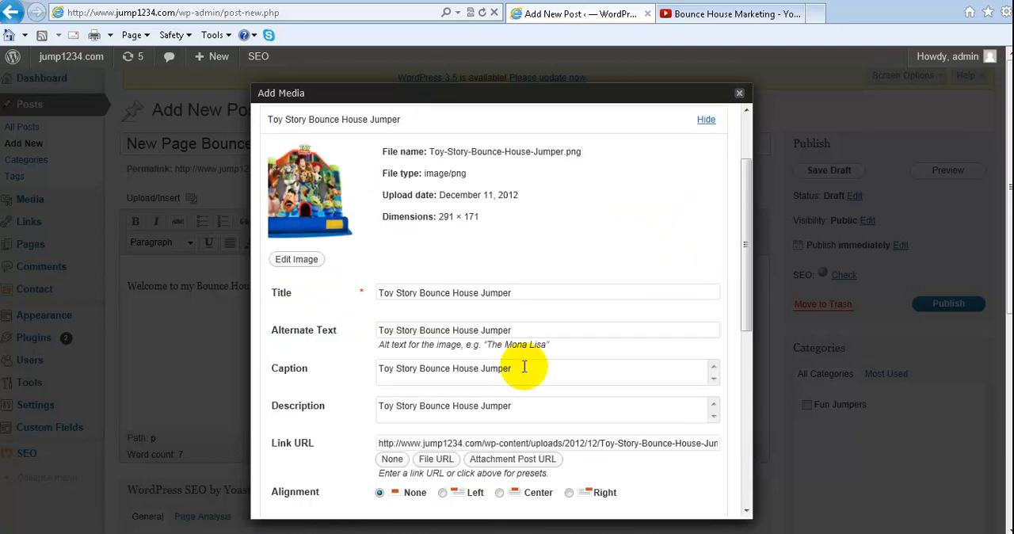
mouse_move(519, 292)
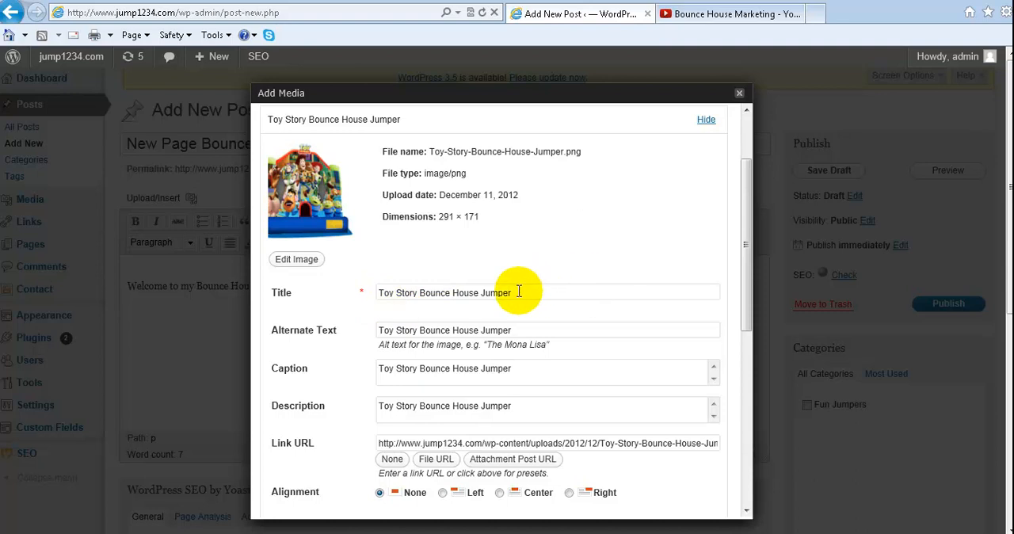
double_click(444, 292)
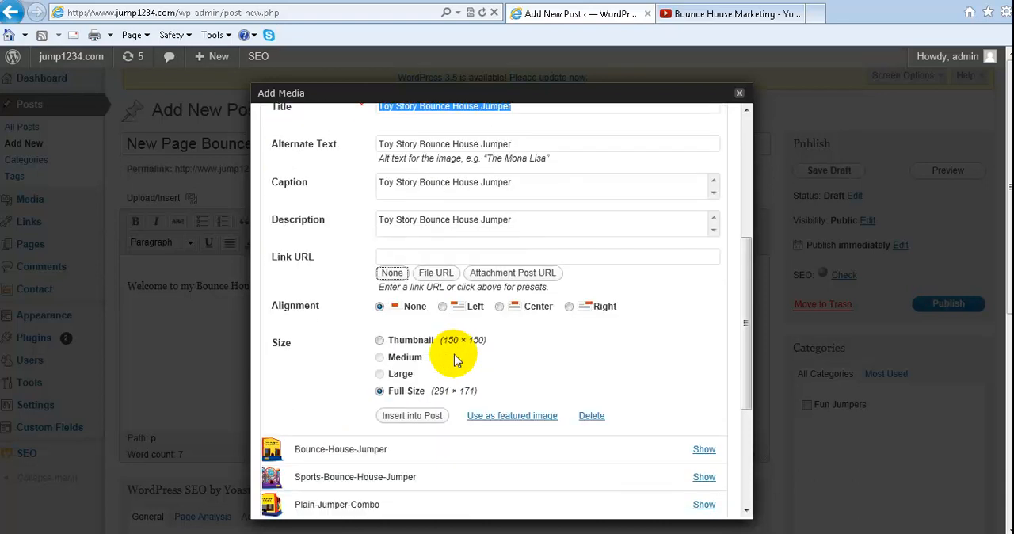
mouse_move(412, 415)
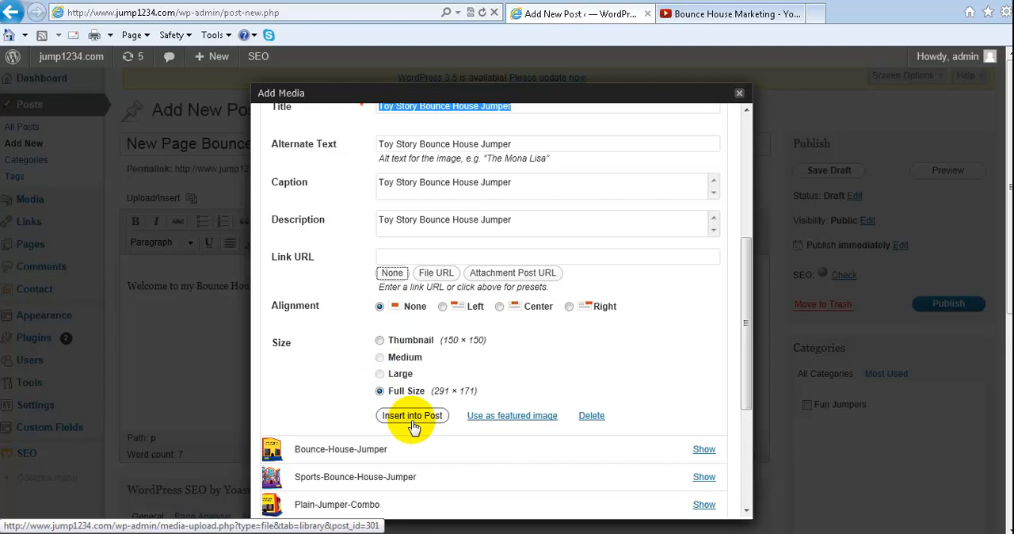
left_click(412, 415)
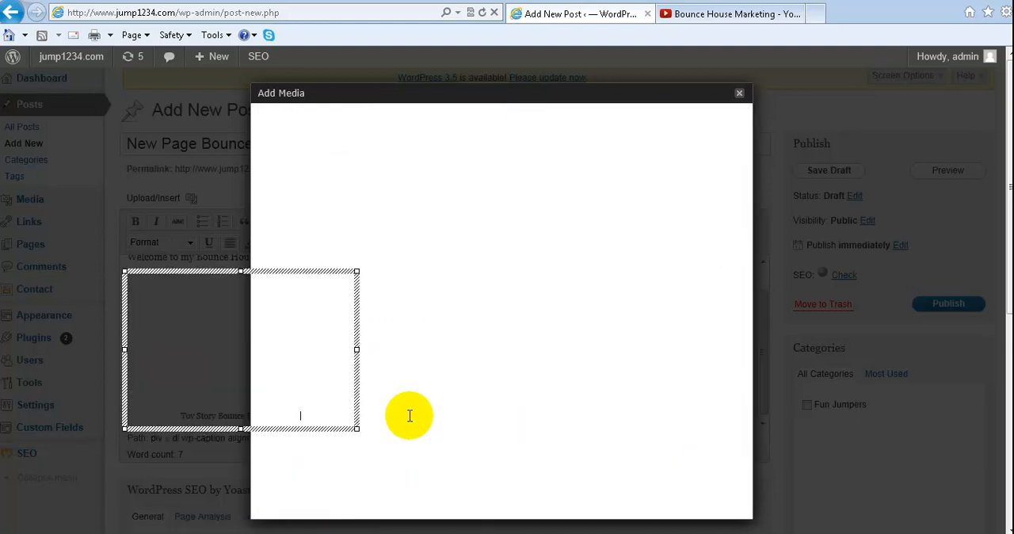
left_click(739, 93)
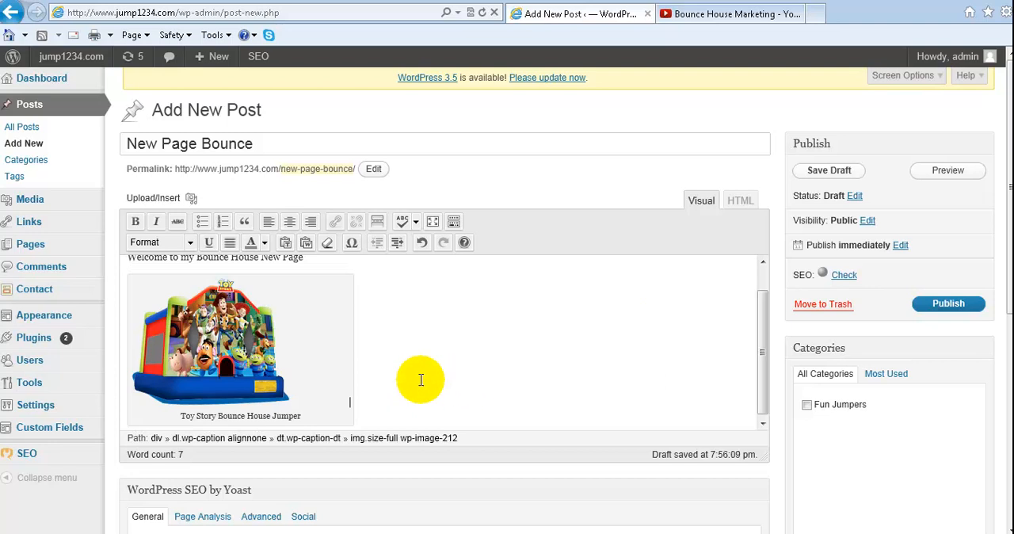
Review the post's text and image, then publish 'New Page Bounce'.
scroll("down", 3)
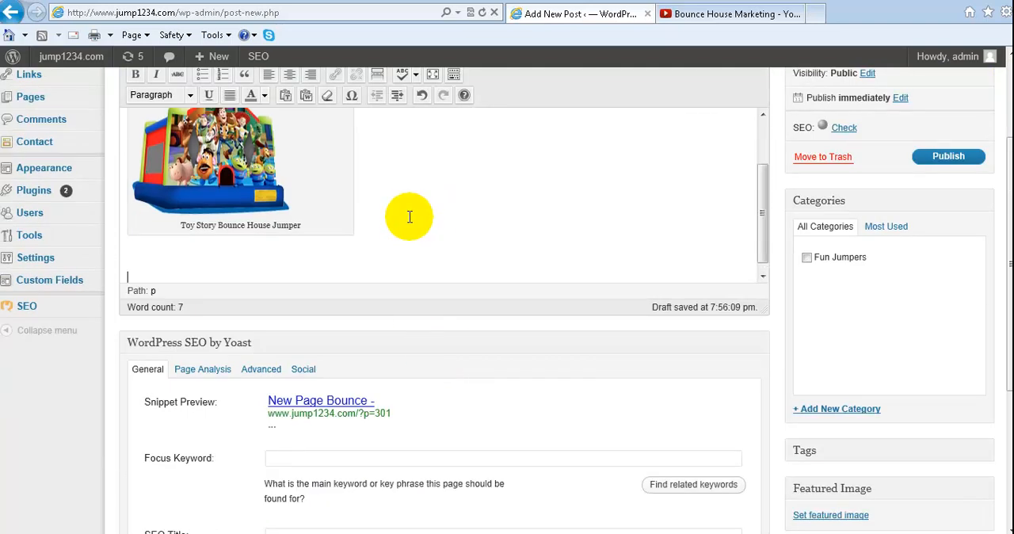
mouse_move(424, 195)
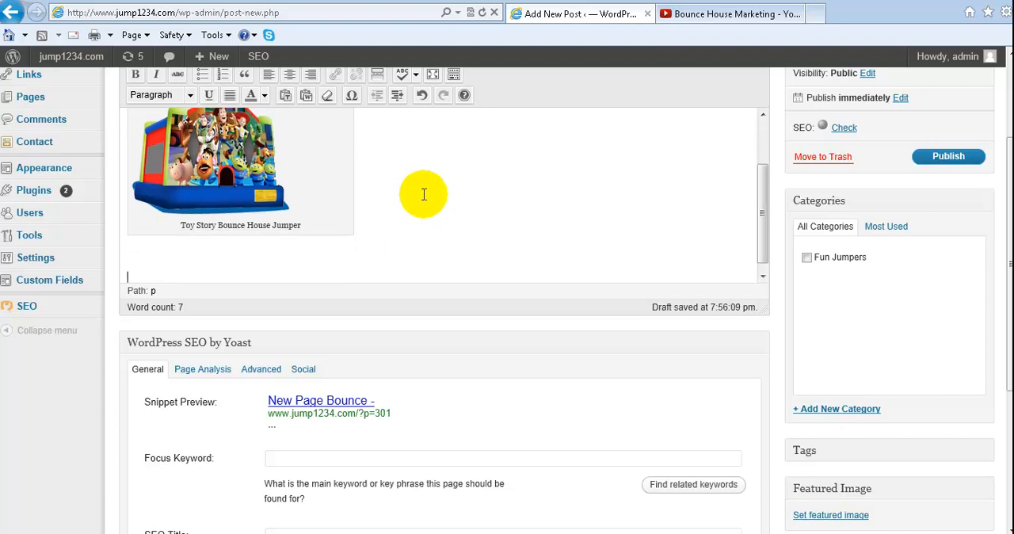
mouse_move(166, 250)
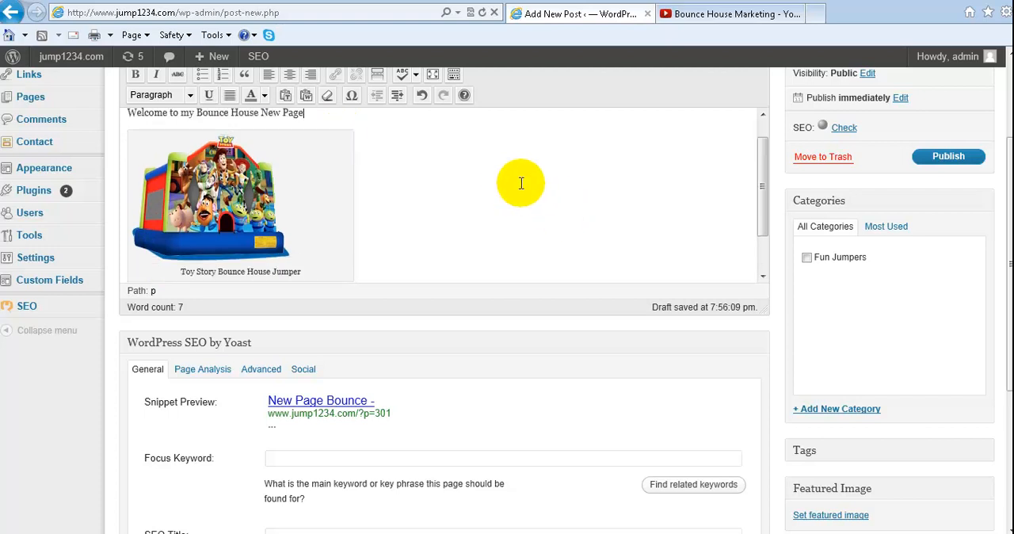
mouse_move(949, 156)
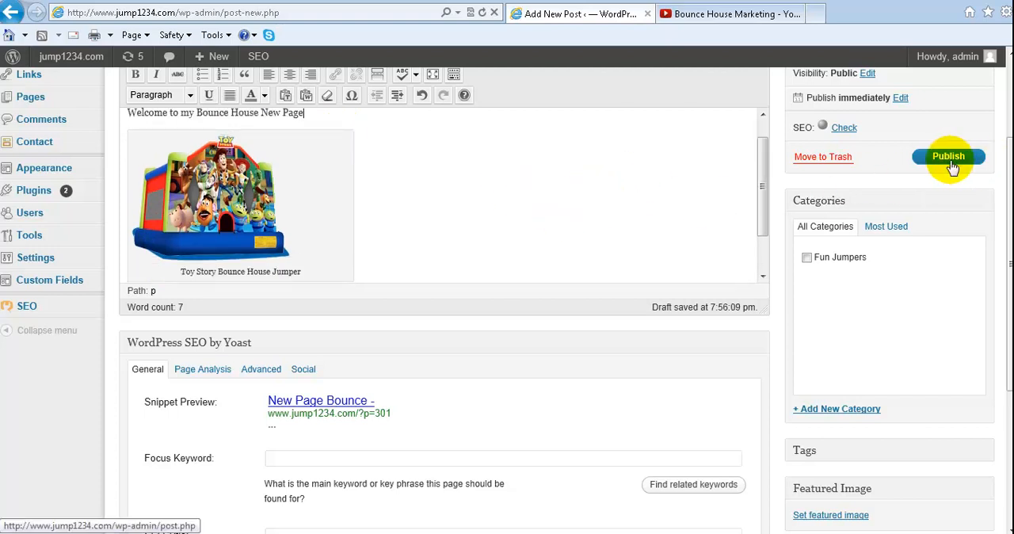
left_click(948, 156)
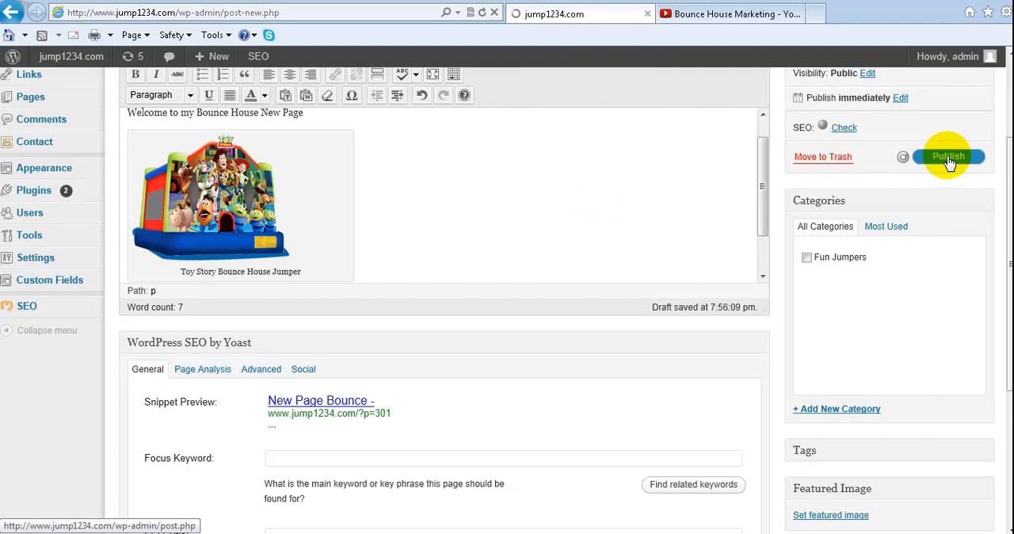
left_click(948, 156)
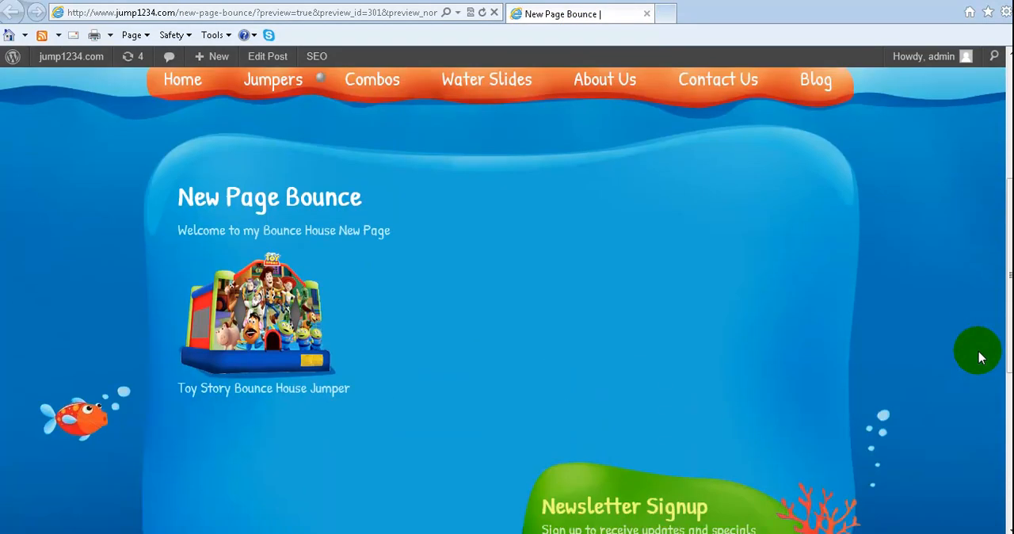
Scroll through the live post page, then go back to Edit Post.
scroll("down", 3)
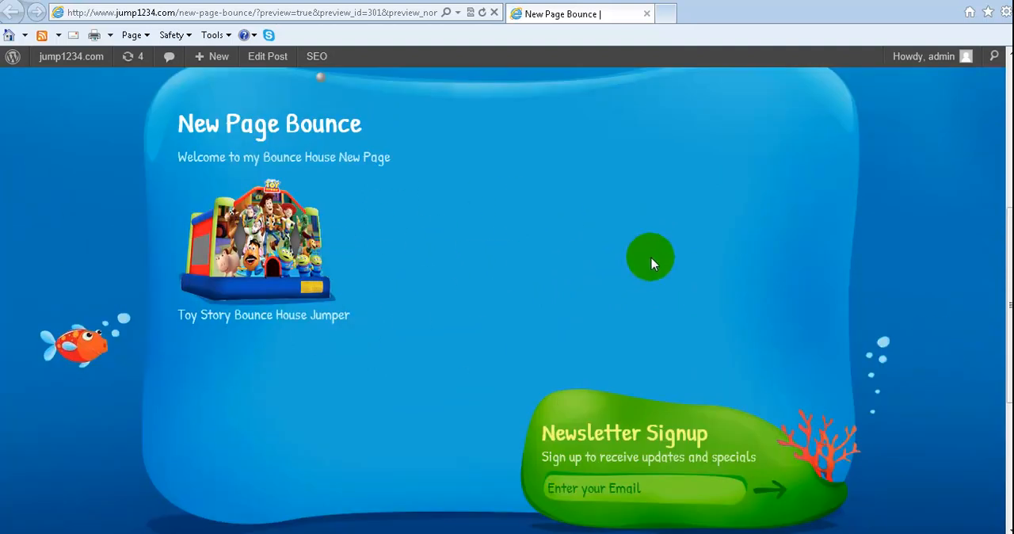
scroll("down", 3)
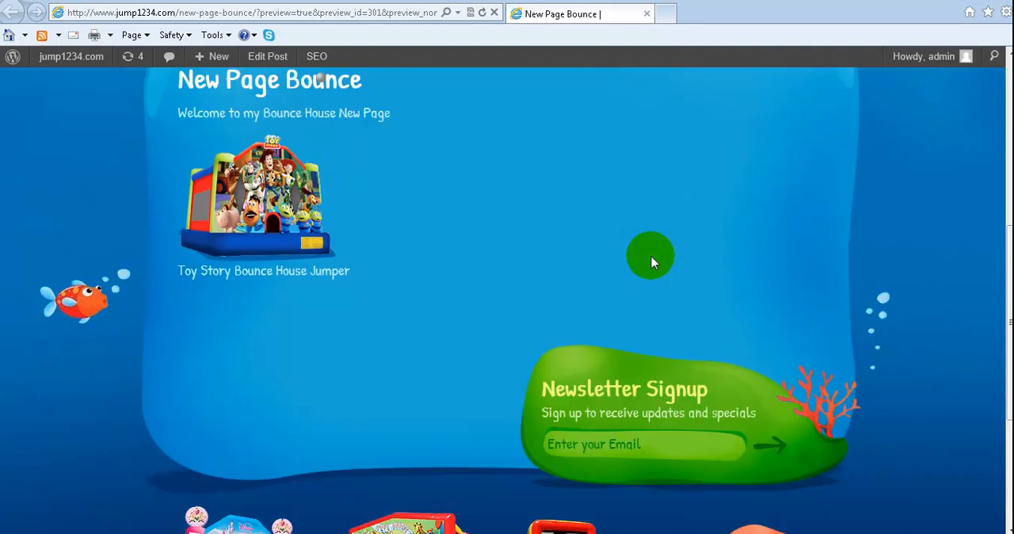
left_click(267, 56)
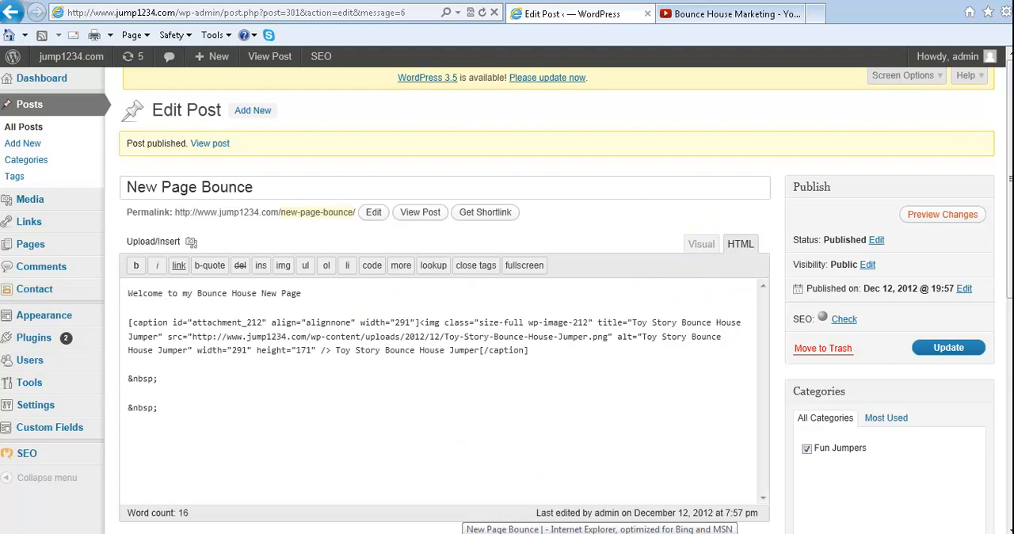
In the YouTube search results, open the 'Setting up a Bounce House' video.
left_click(729, 13)
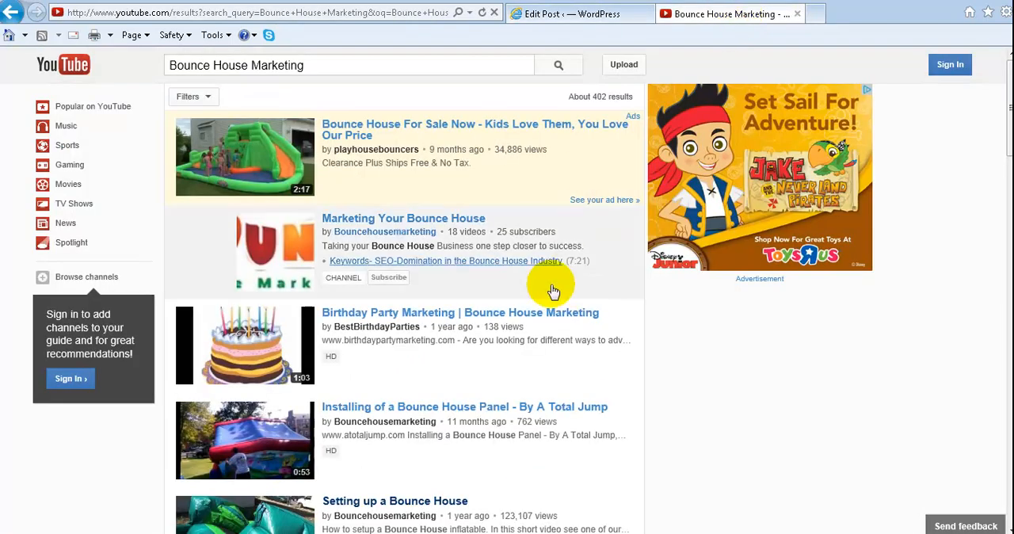
scroll("down", 3)
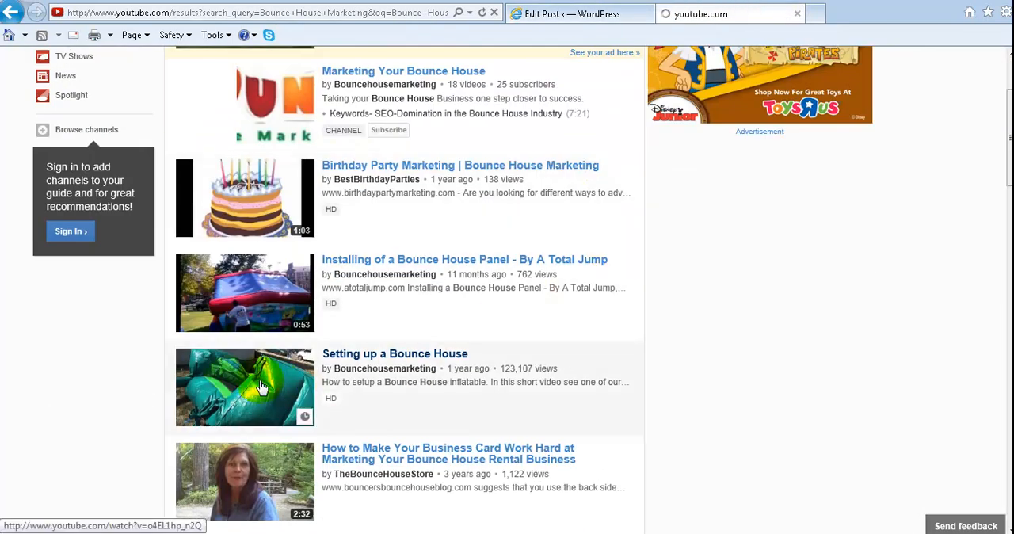
left_click(245, 388)
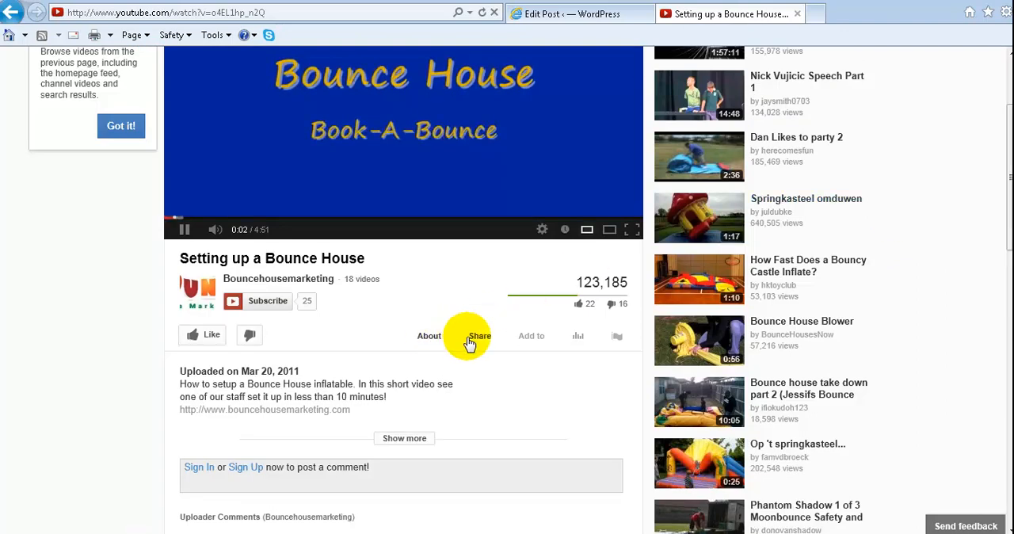
Show the video's embed code and disable suggested videos at the end.
left_click(480, 335)
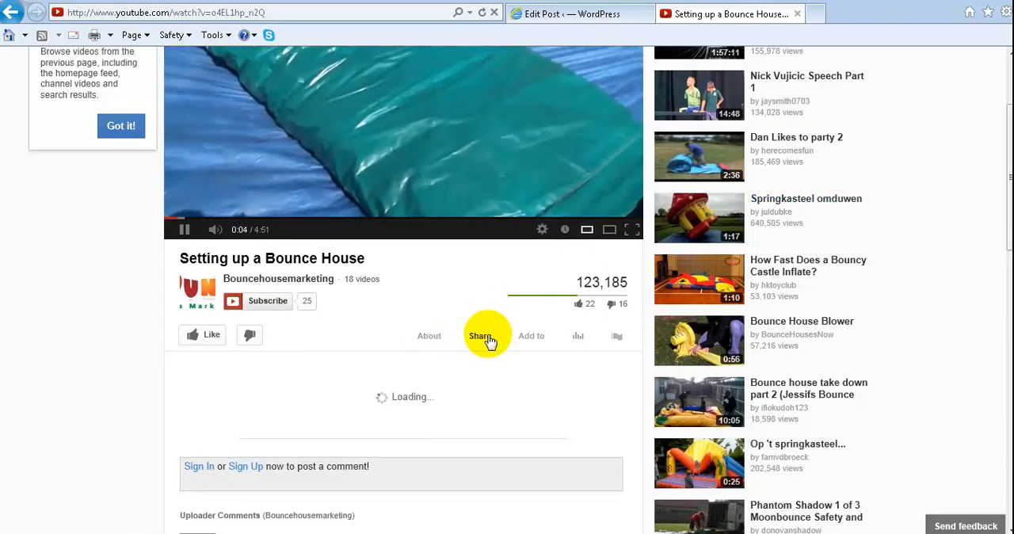
left_click(480, 335)
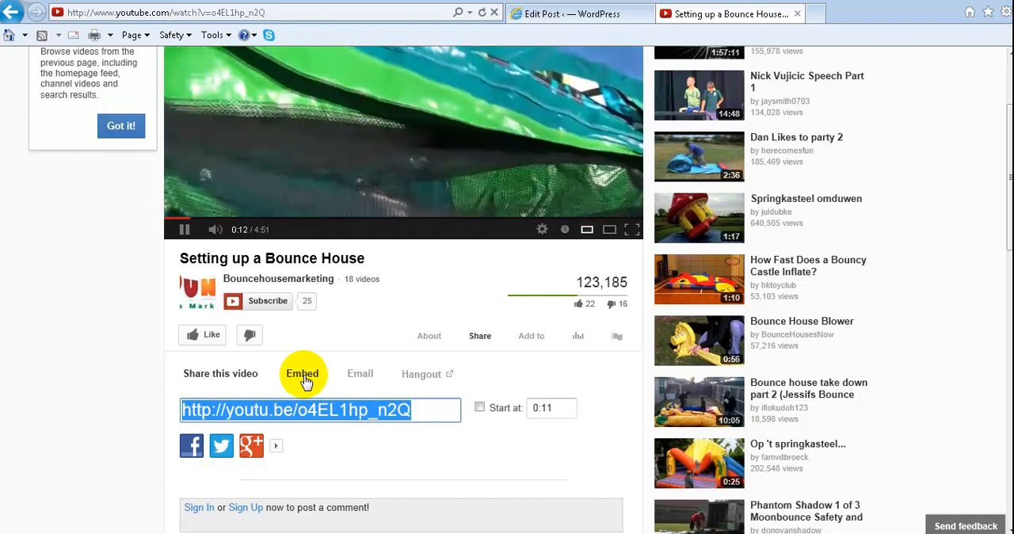
left_click(302, 373)
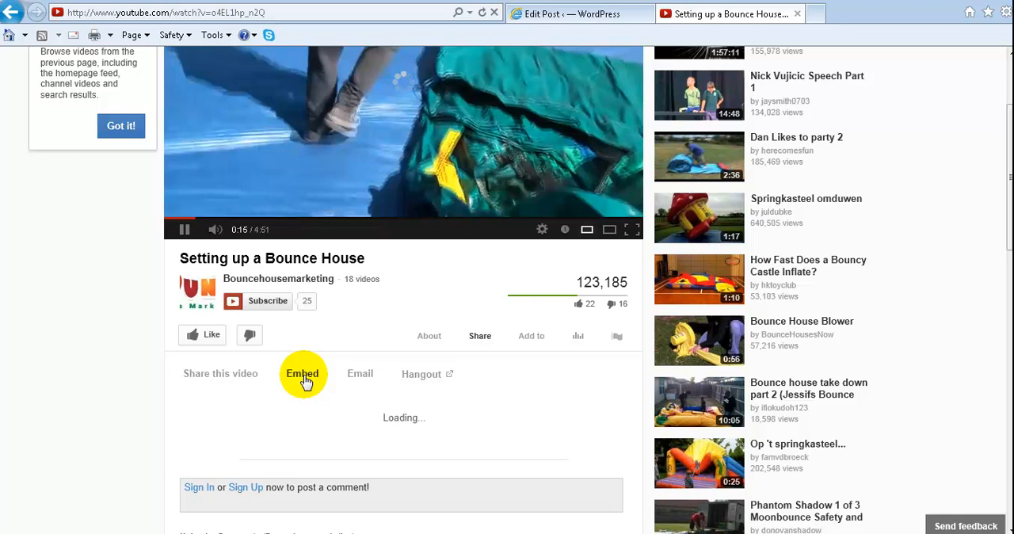
left_click(302, 373)
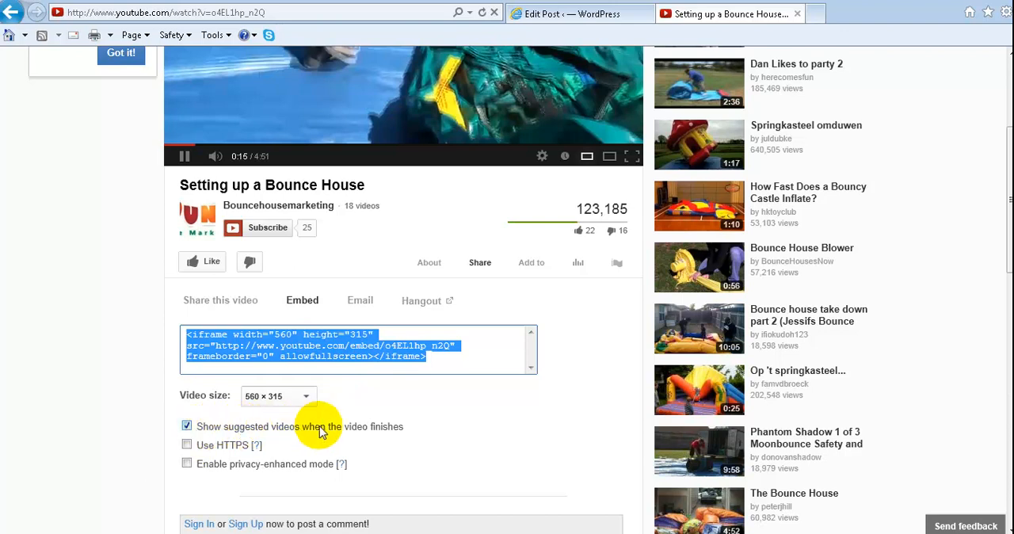
left_click(187, 427)
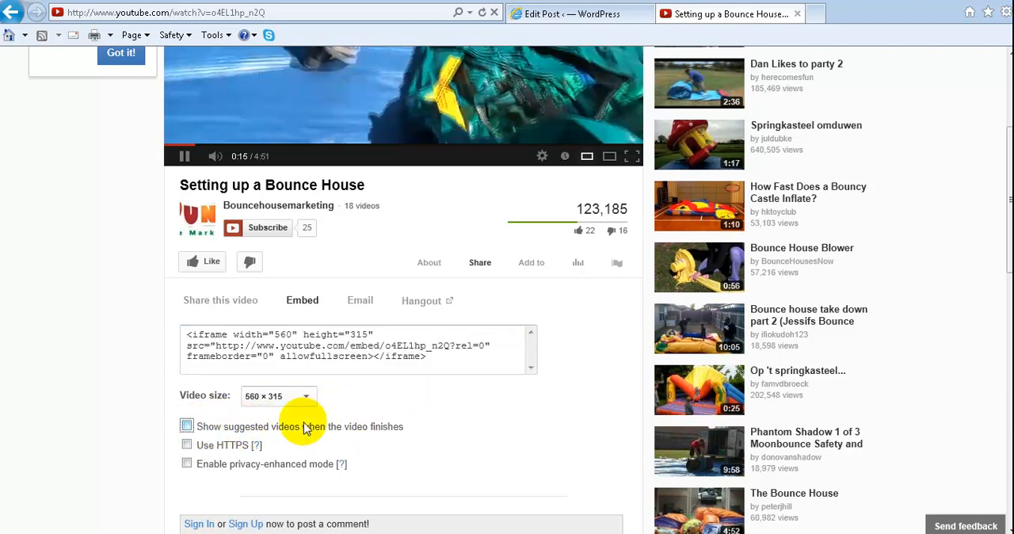
left_click(305, 396)
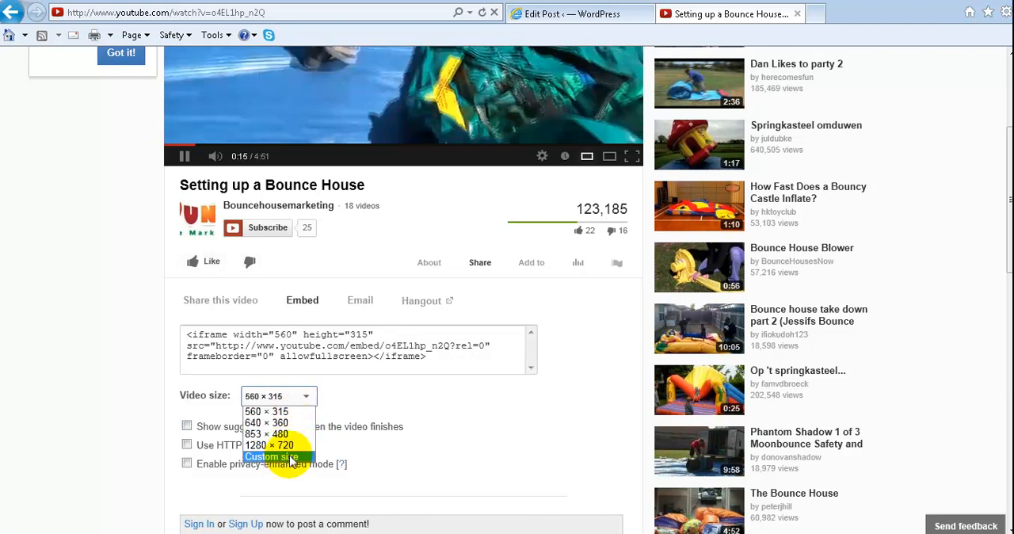
Set a custom 300 × 169 embed size and copy the iframe code.
left_click(273, 456)
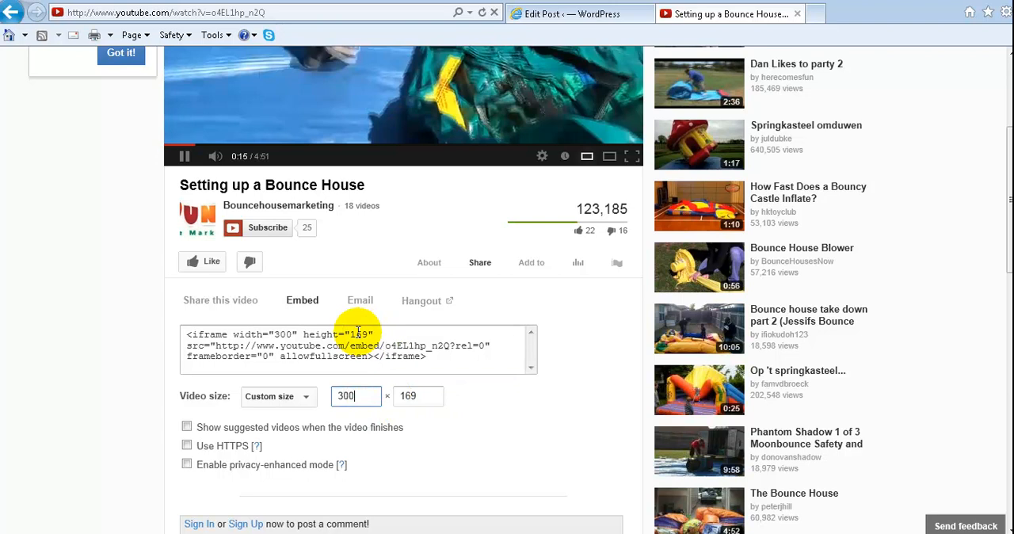
left_click(356, 396)
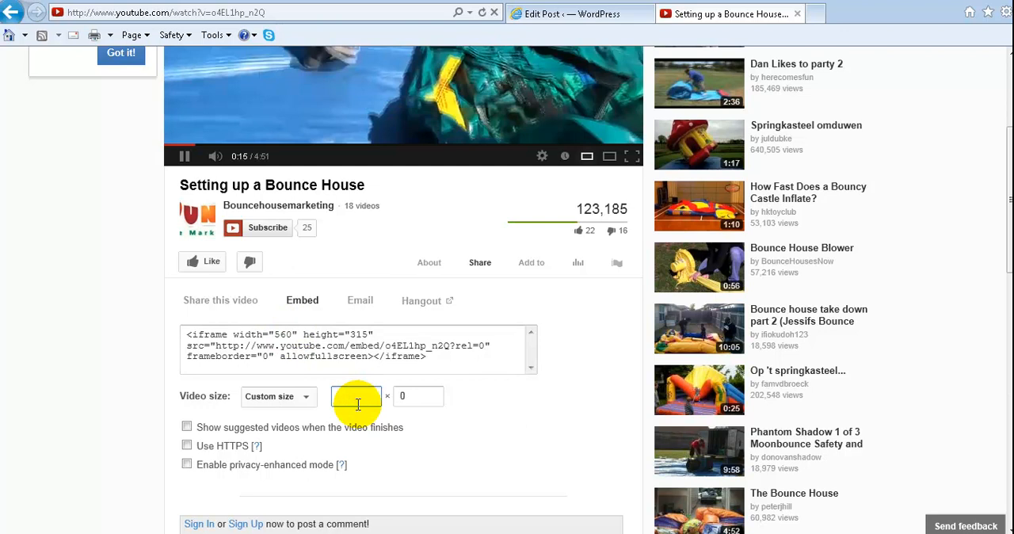
type("200")
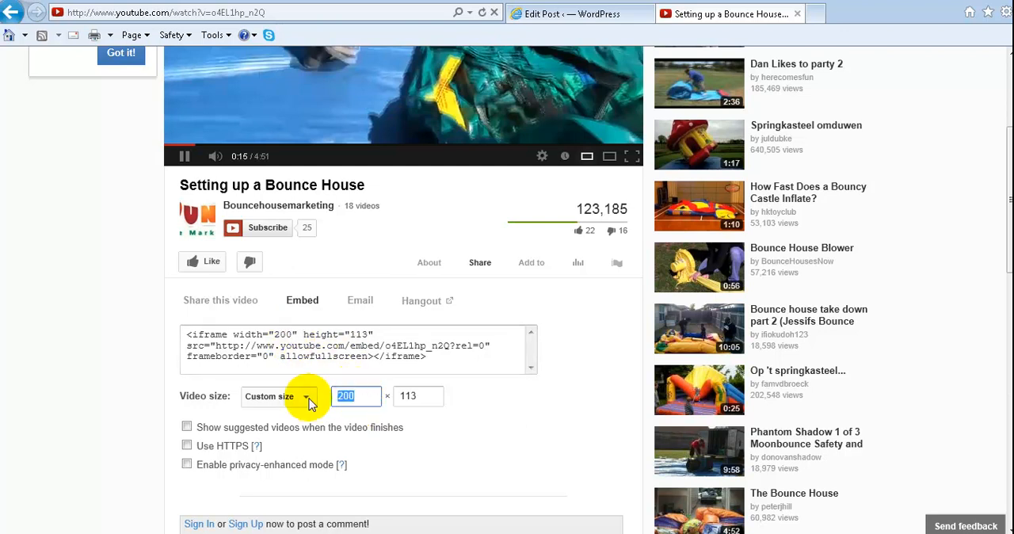
type("300")
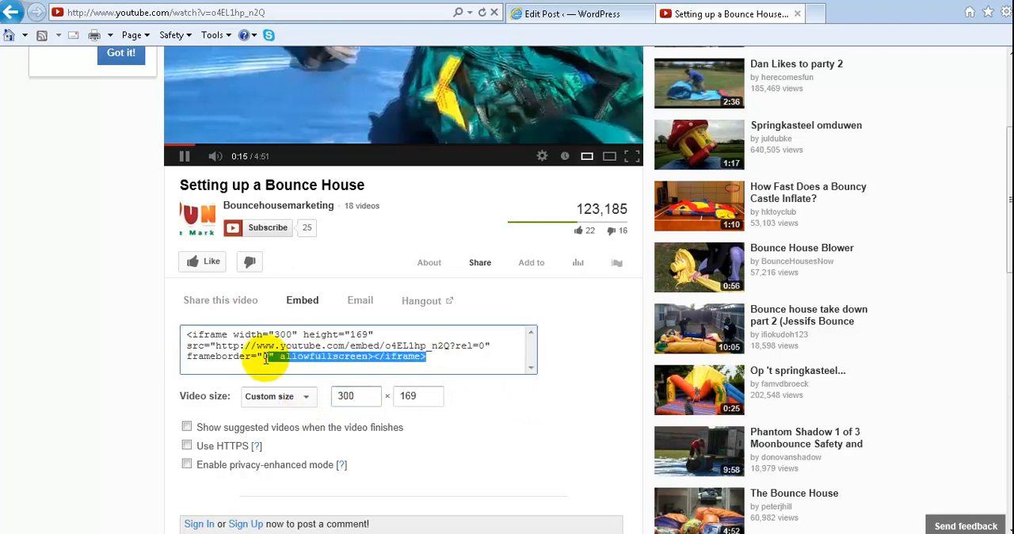
right_click(222, 345)
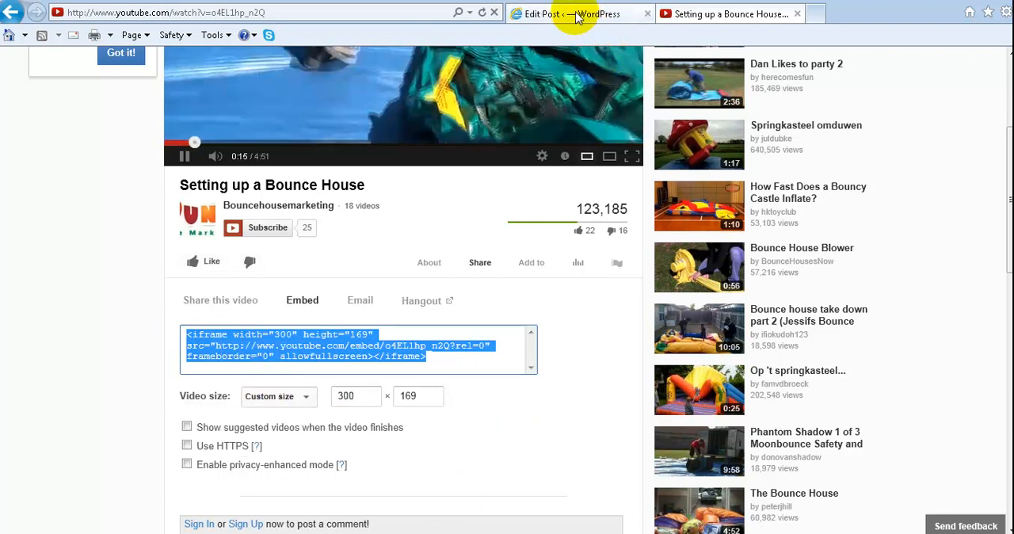
left_click(579, 14)
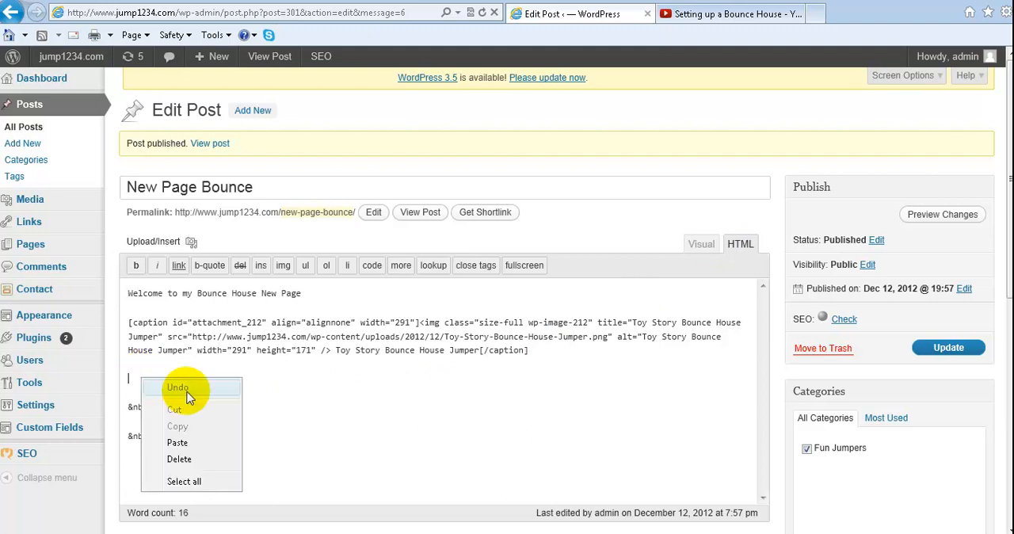
Paste the YouTube iframe code below the image caption and Update the post.
left_click(177, 442)
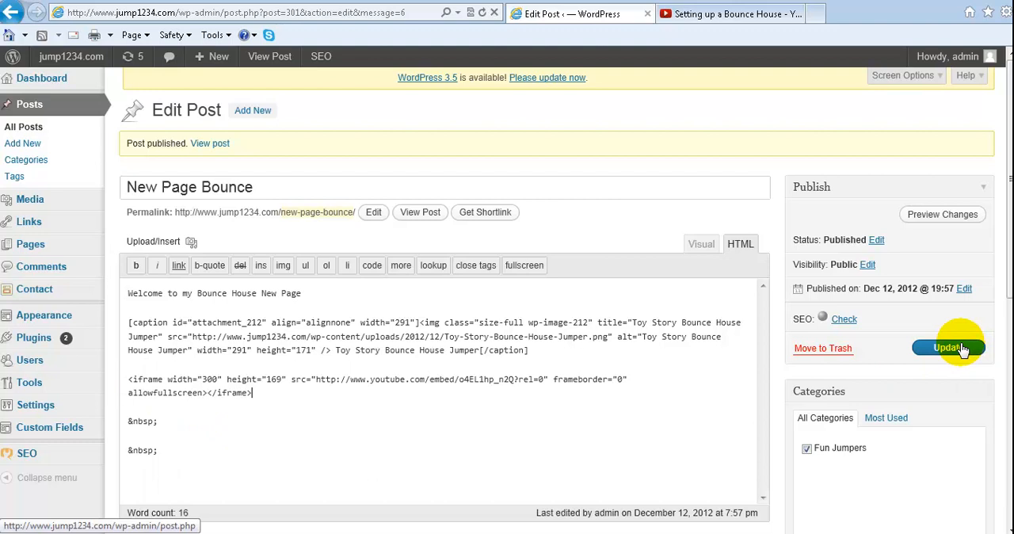
left_click(946, 348)
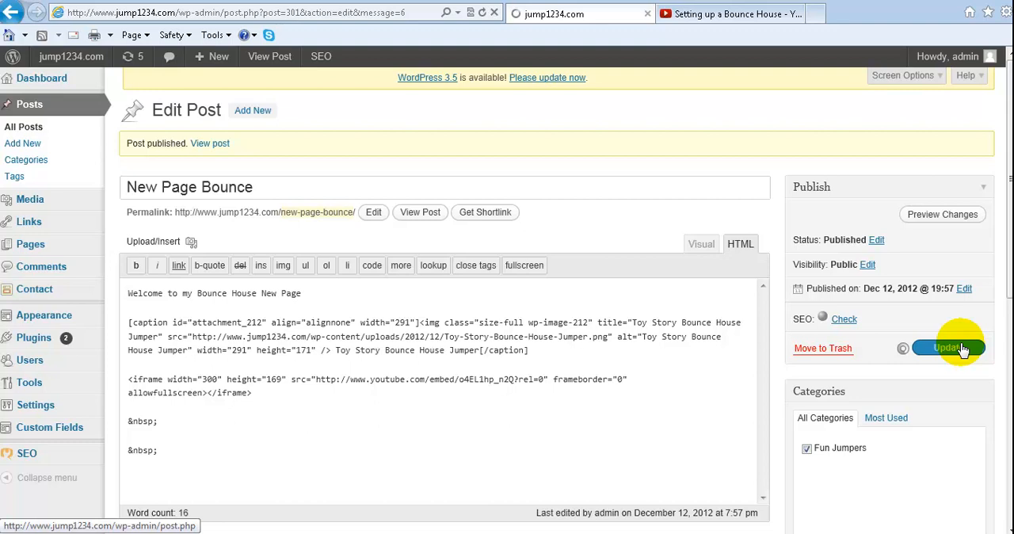
left_click(947, 348)
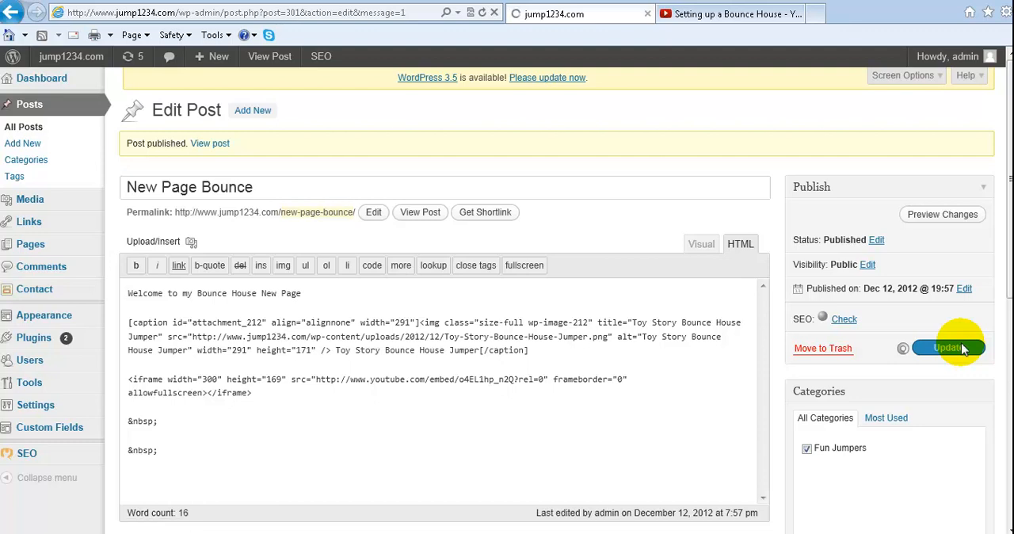
mouse_move(956, 368)
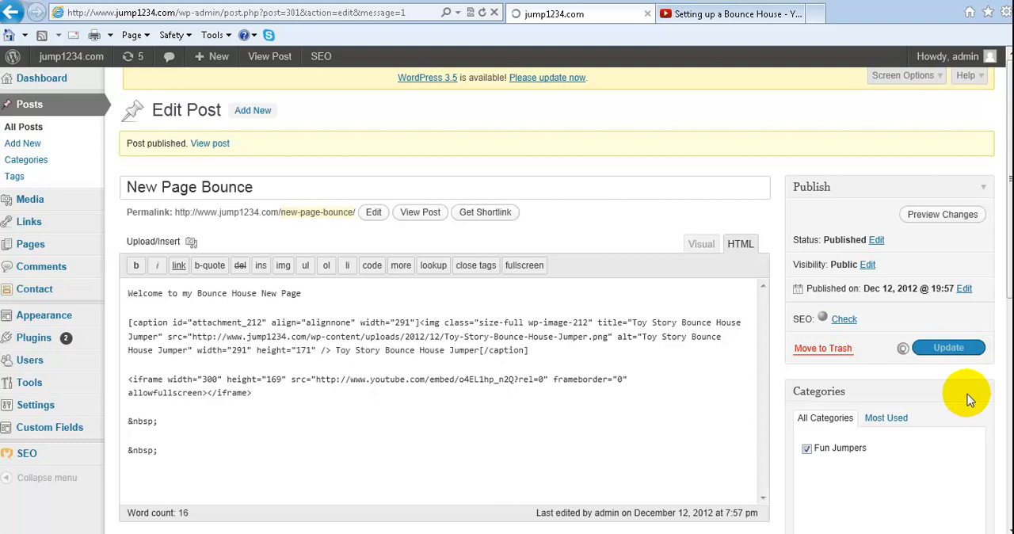
left_click(949, 347)
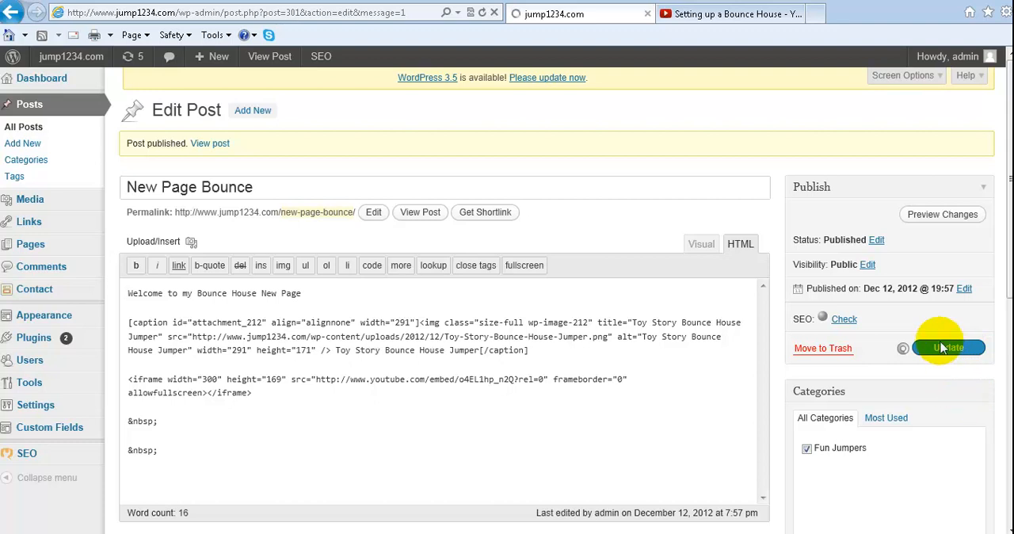
mouse_move(945, 381)
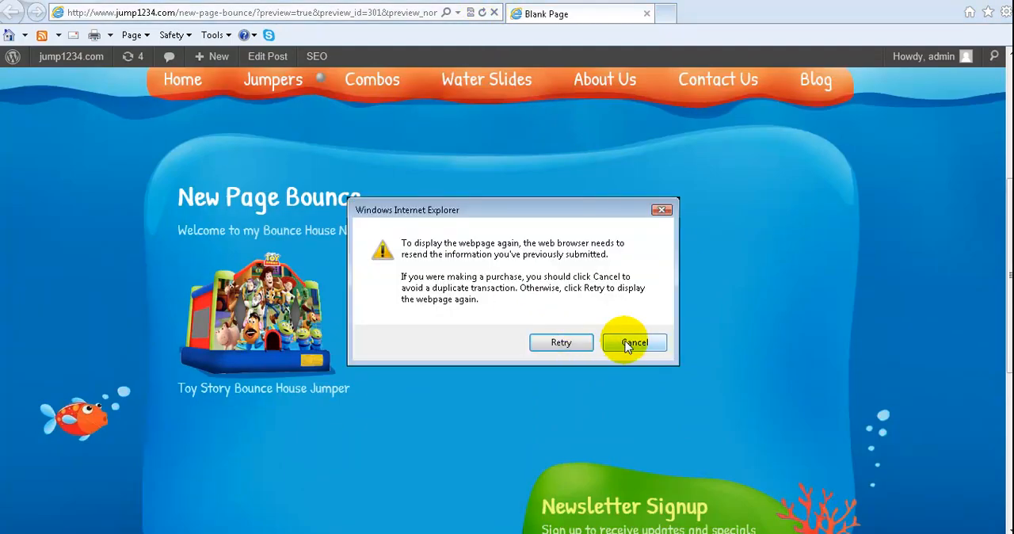
Cancel the resend prompt and Update the post again.
left_click(634, 341)
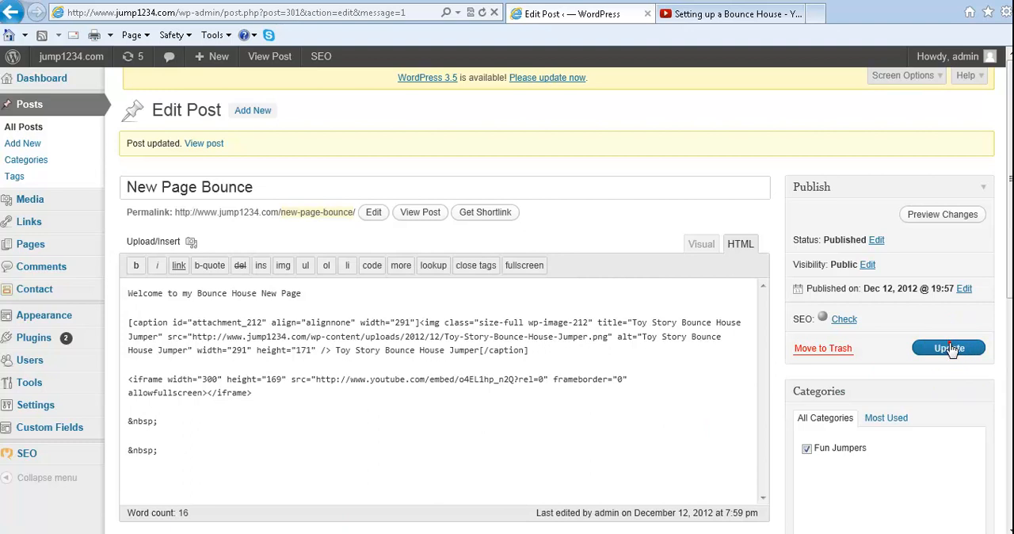
left_click(948, 349)
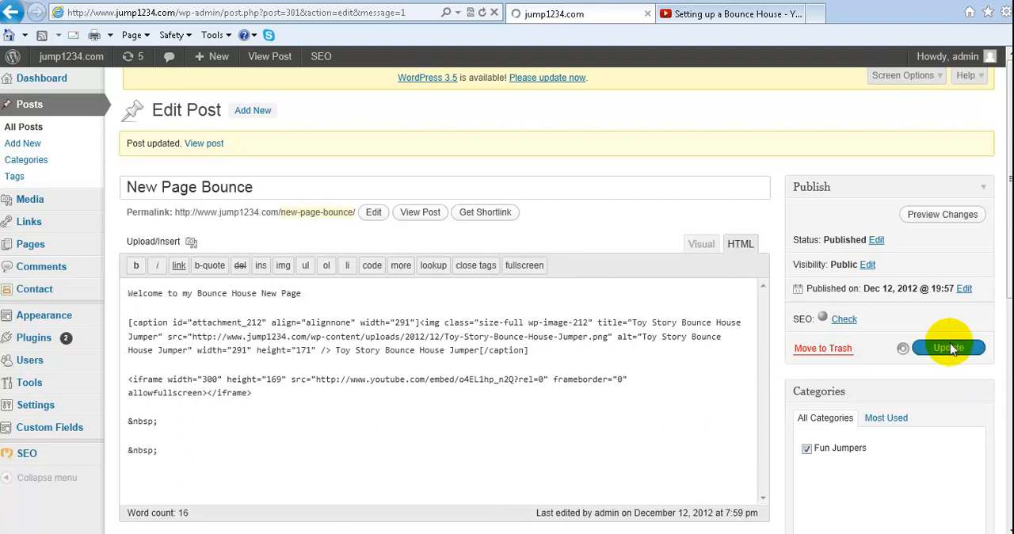
left_click(948, 348)
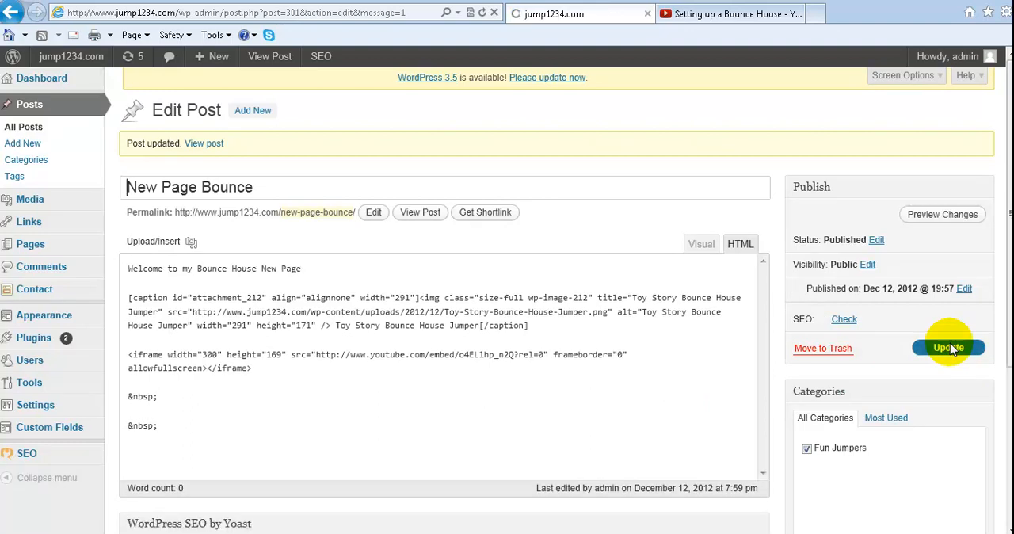
left_click(949, 348)
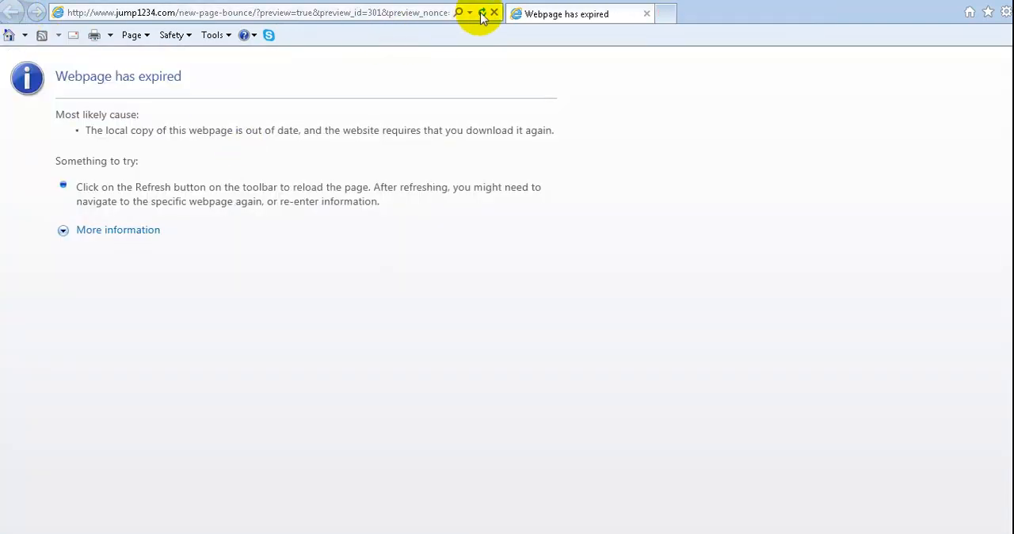
Reload the expired post preview, scroll through it, and return to the editor.
left_click(482, 13)
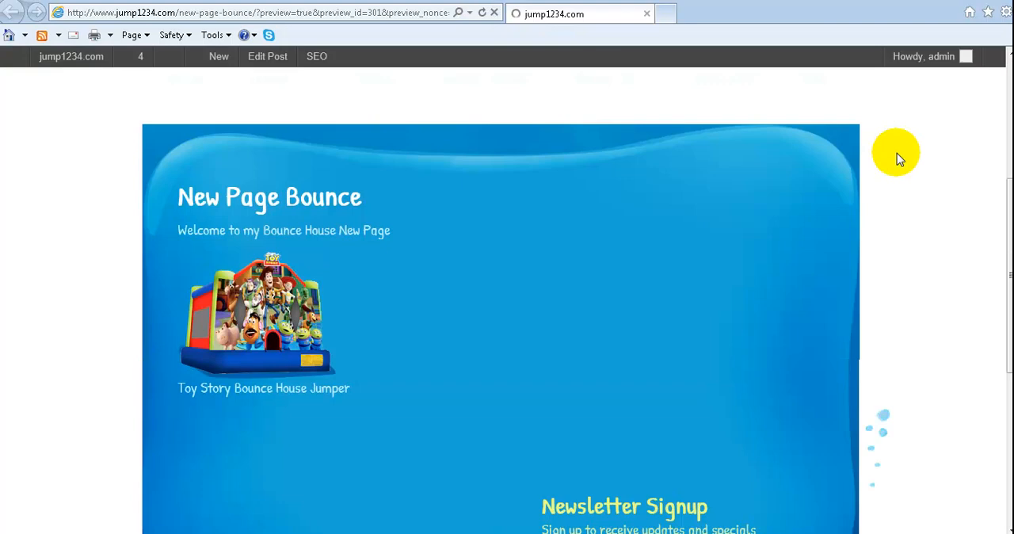
scroll("down", 3)
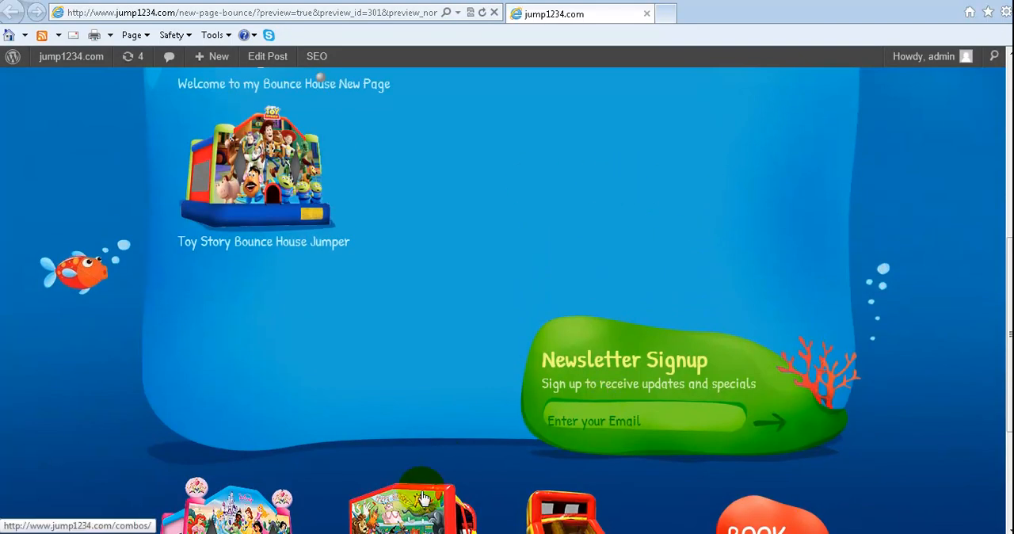
left_click(267, 56)
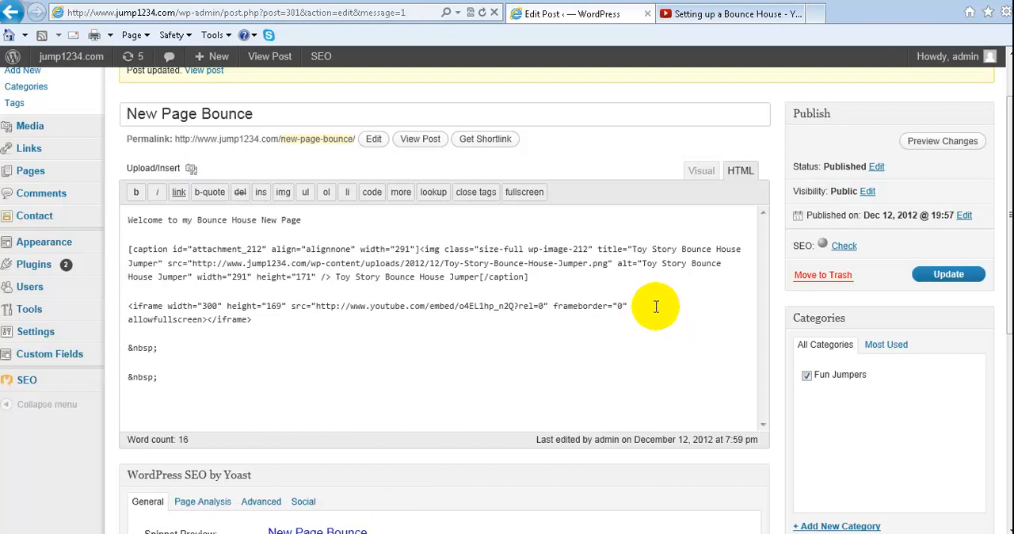
Toggle Visual and back to HTML to rewrite the iframe code, then update the post.
left_click(700, 171)
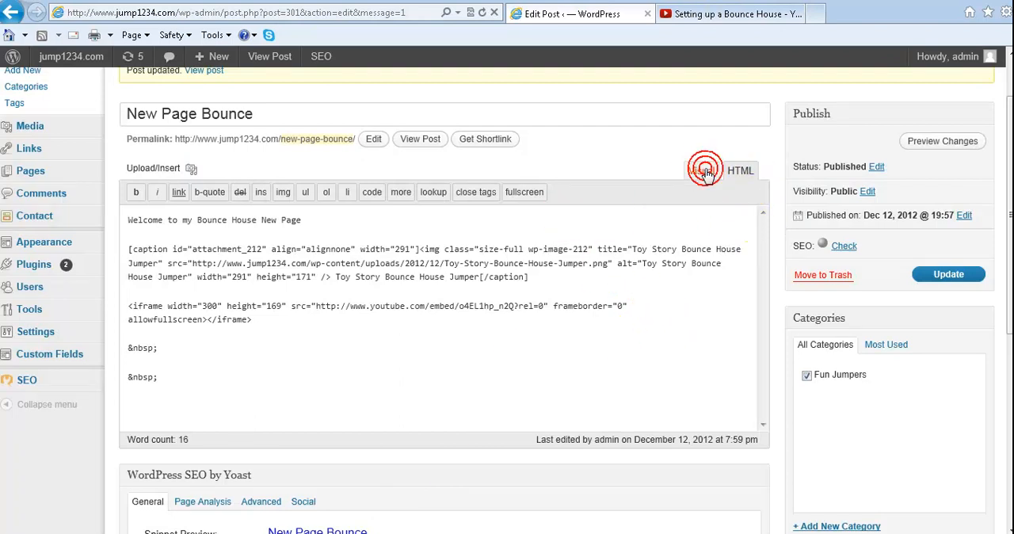
left_click(701, 170)
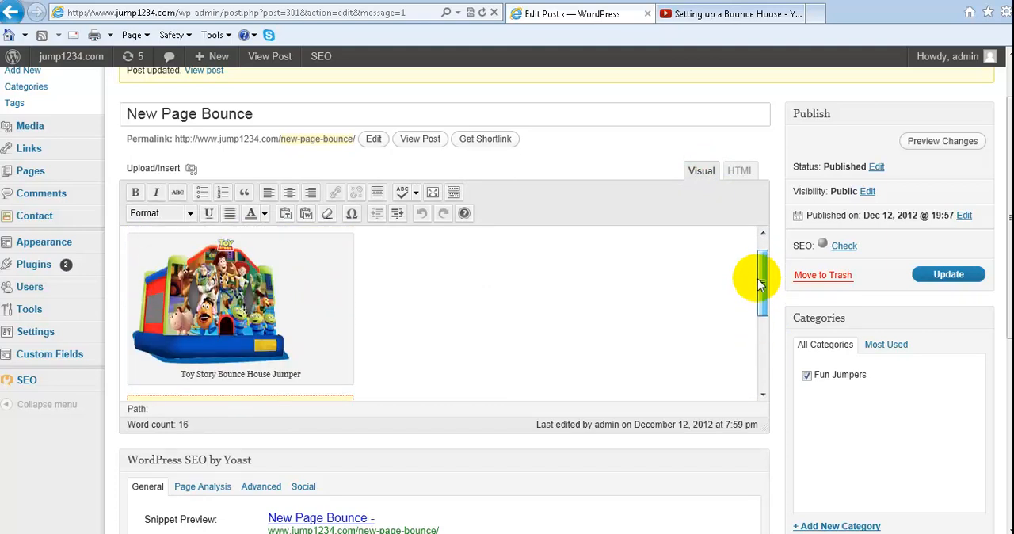
left_click(739, 169)
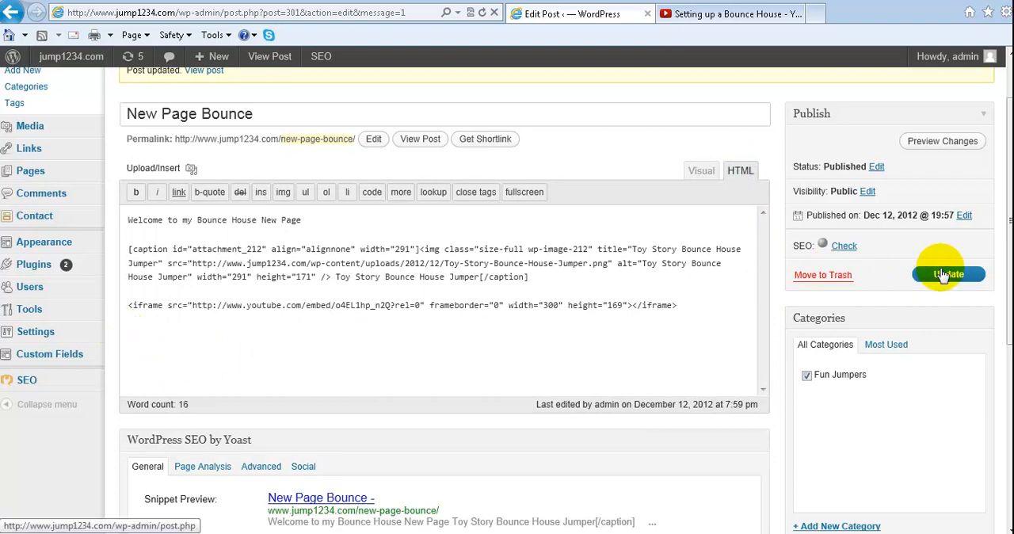
left_click(948, 274)
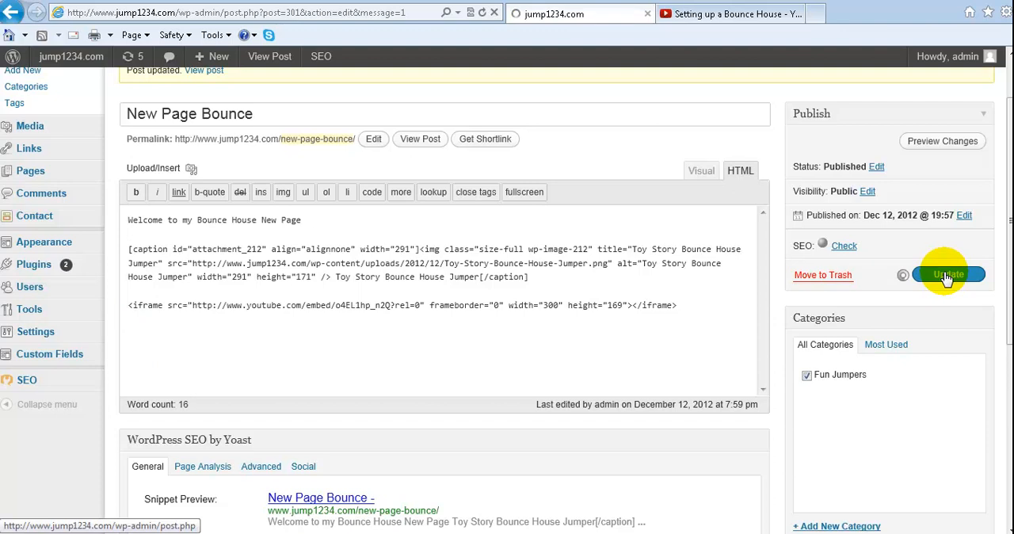
left_click(949, 274)
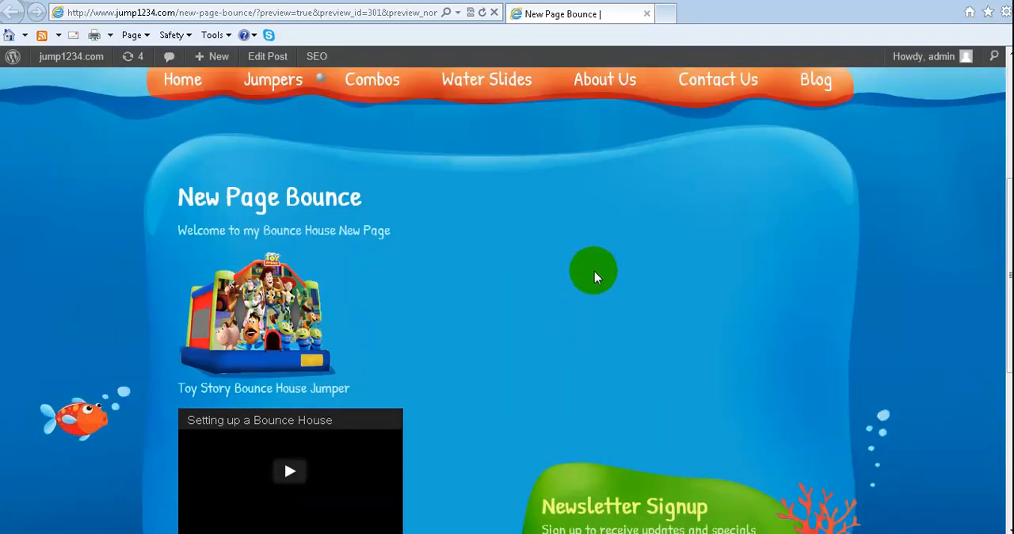
Play the 'Setting up a Bounce House' video in the post preview.
scroll("down", 3)
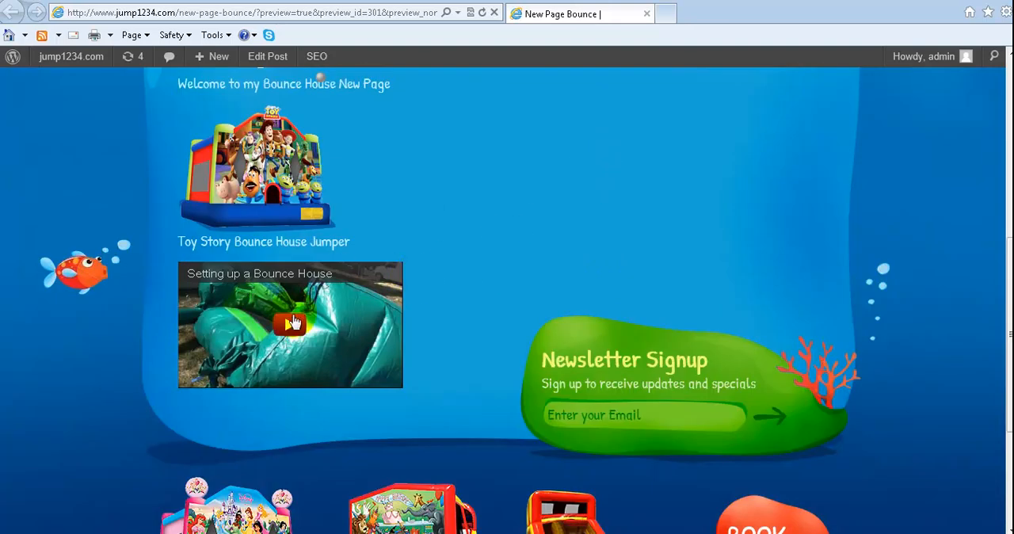
left_click(290, 324)
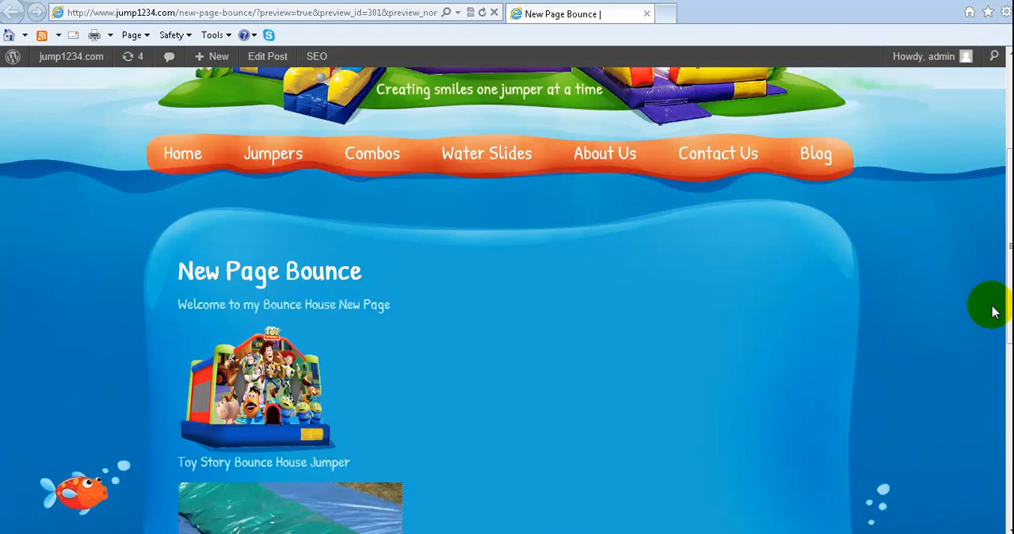
scroll("up", 3)
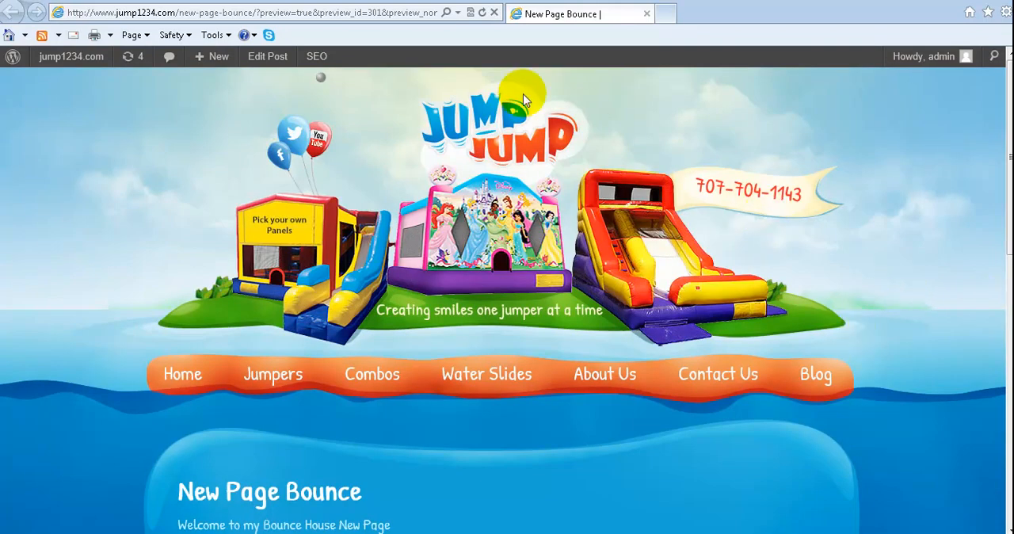
scroll("down", 3)
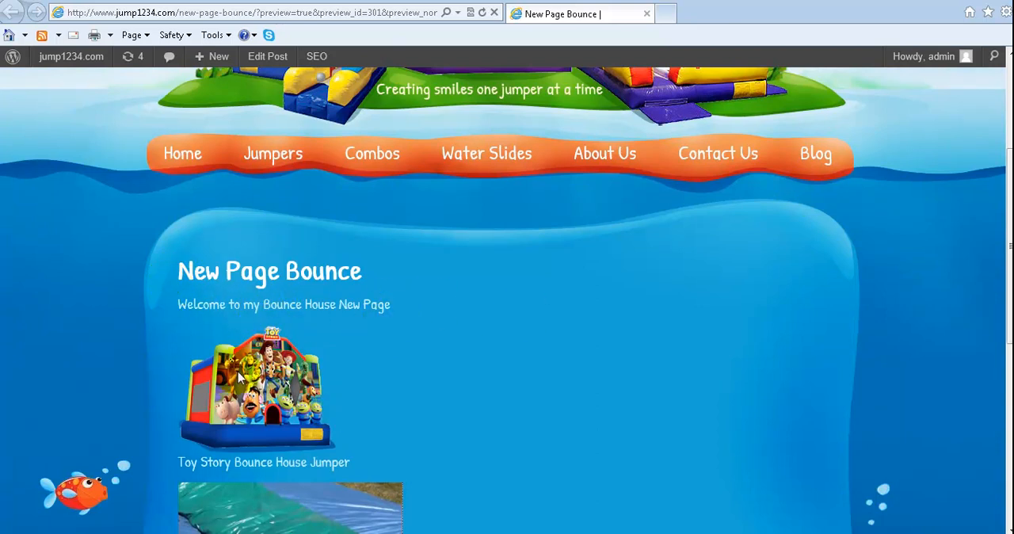
scroll("down", 3)
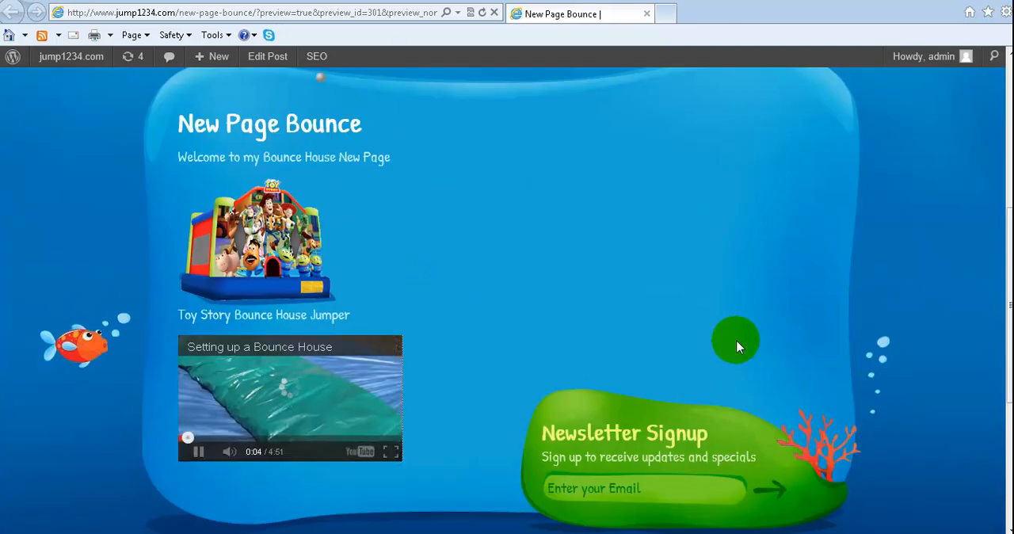